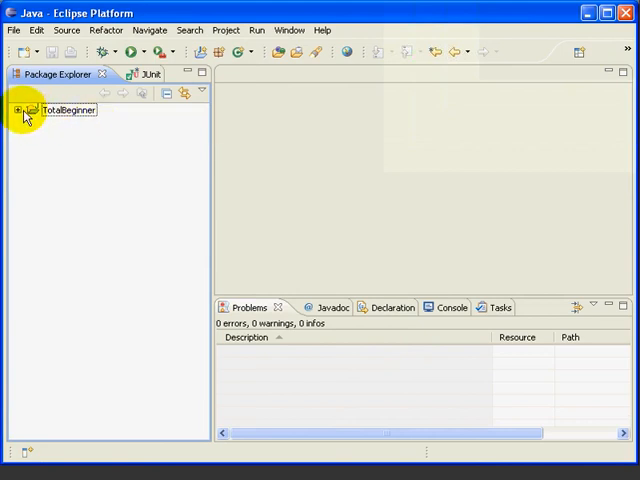
Step: Expand TotalBeginner > src in Package Explorer and select MyLibrary.java
click(19, 109)
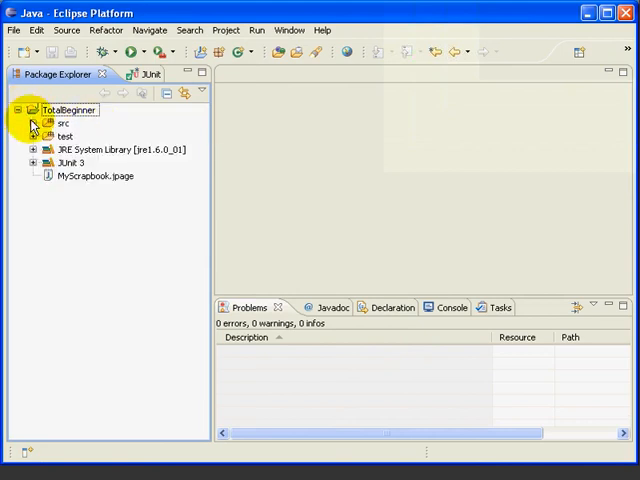
click(33, 123)
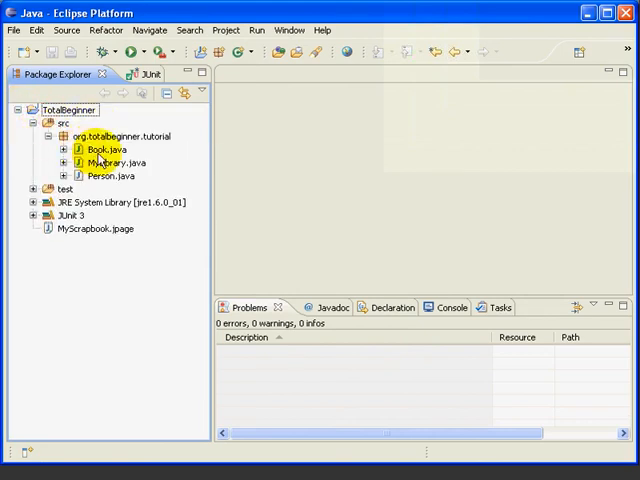
click(113, 162)
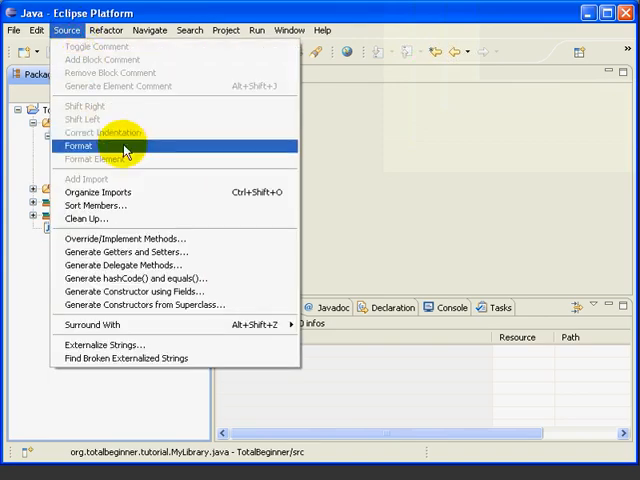
Step: Generate only the getters getName(), getBooks() and getPeople() for MyLibrary and review them
click(124, 251)
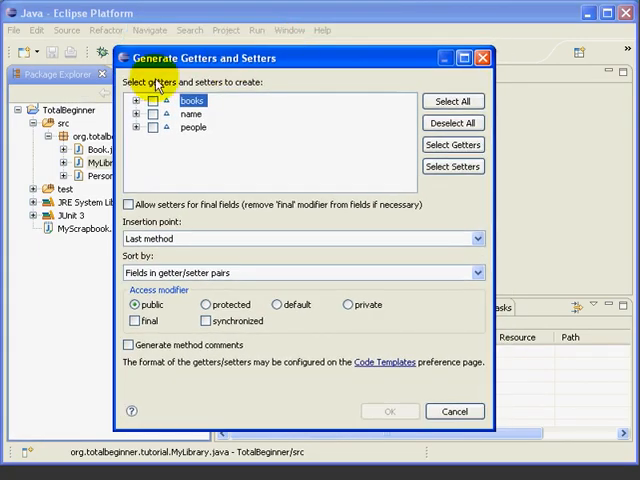
click(139, 100)
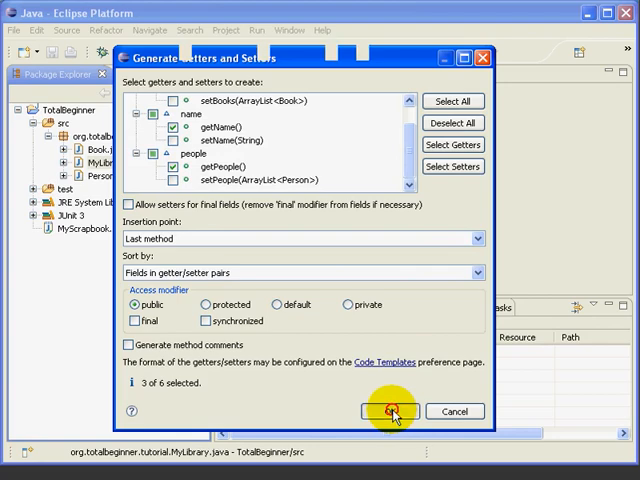
click(387, 411)
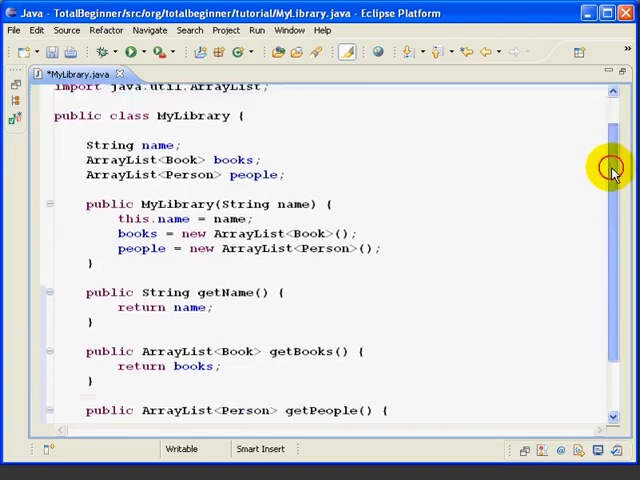
scroll(down, 3)
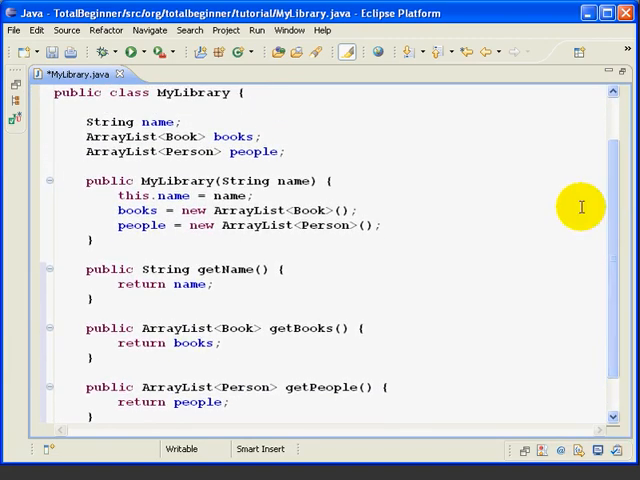
mouse_move(557, 252)
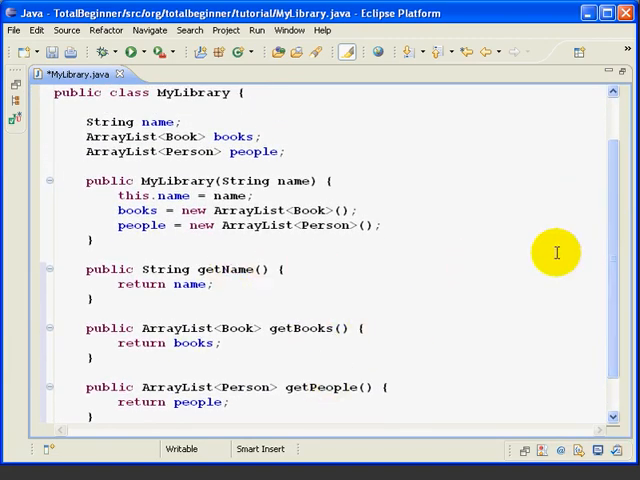
mouse_move(607, 245)
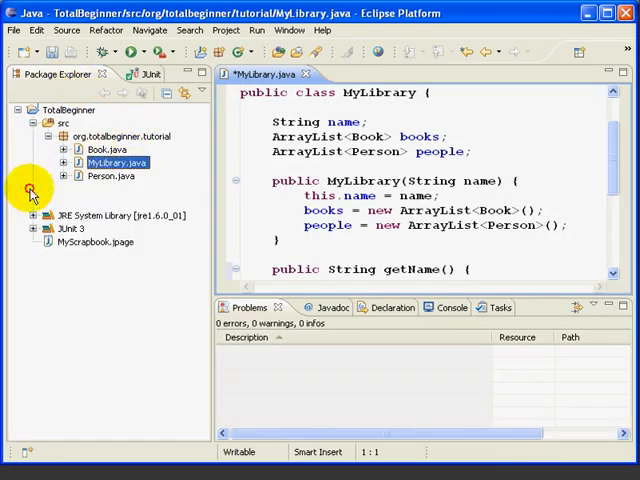
Step: Open MyLibraryTest.java from the test folder and run it as a JUnit test
click(31, 192)
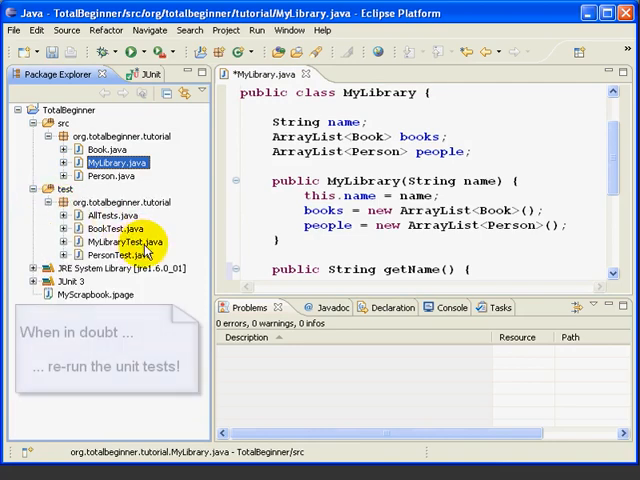
double_click(116, 242)
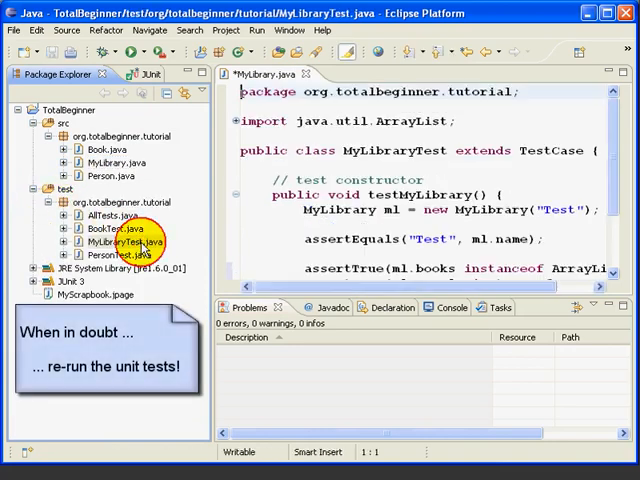
double_click(110, 242)
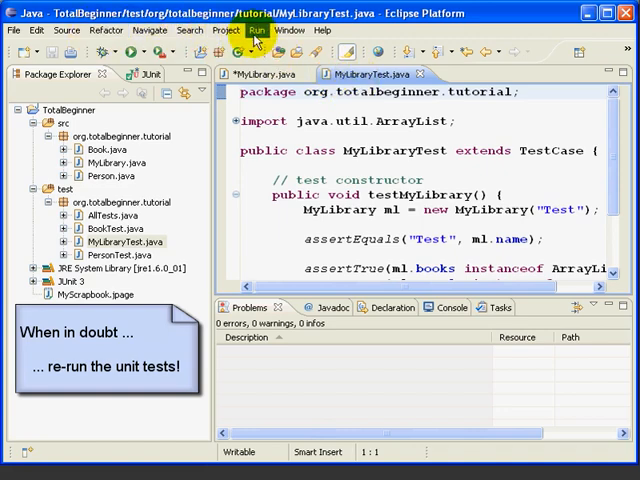
click(256, 30)
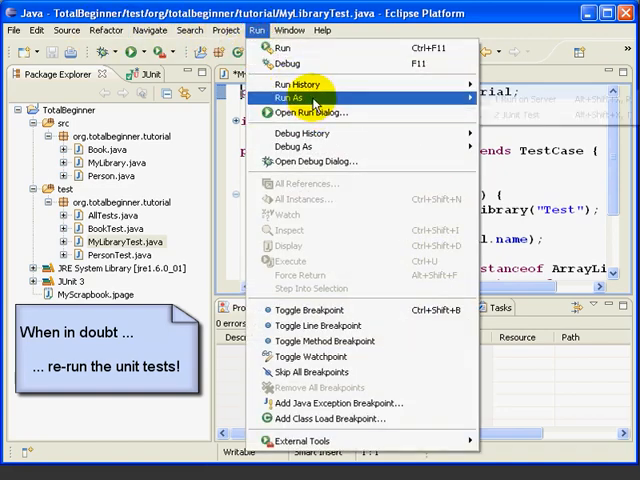
click(291, 97)
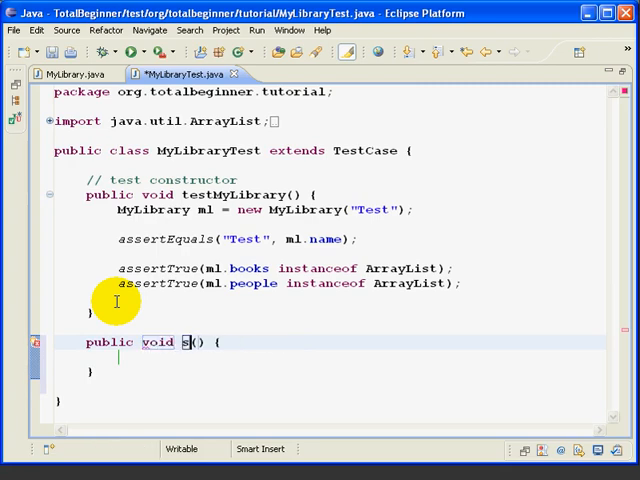
Step: Start setup() with a create-objects comment, Book b1 "Book1" and a duplicated second book b2
text(etup)
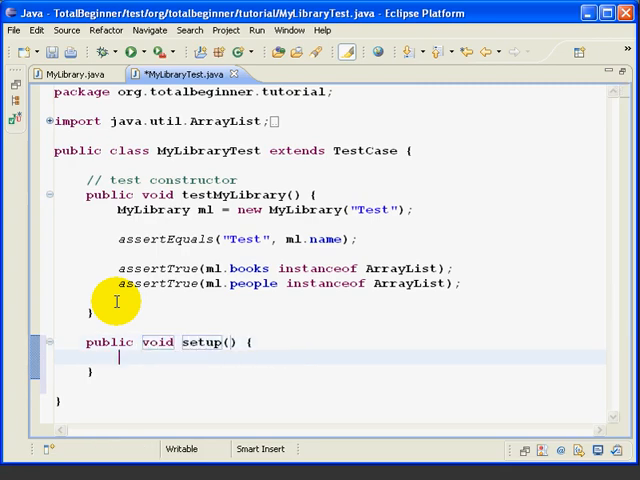
text(// cre)
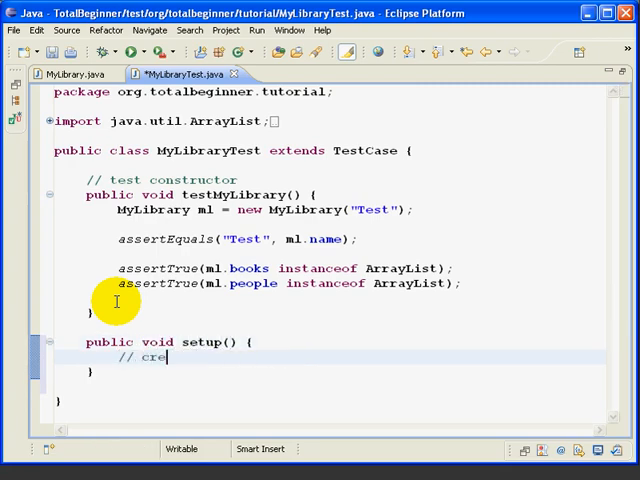
text(ate objects)
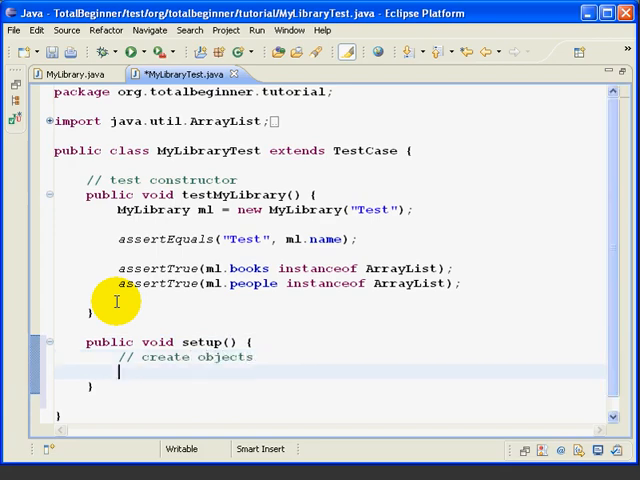
text(new Book(arguments);)
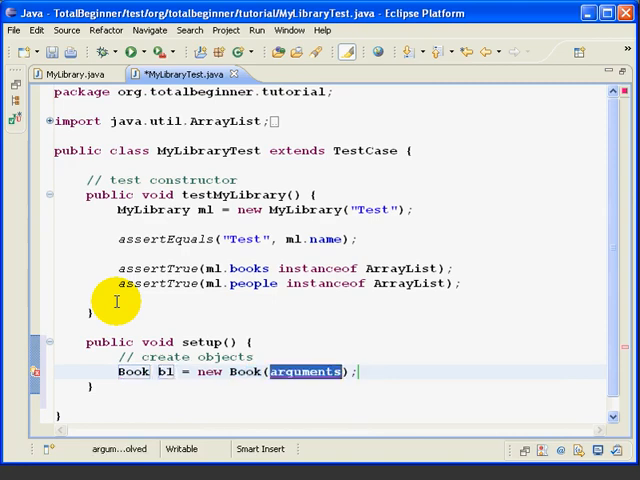
text("Book1")
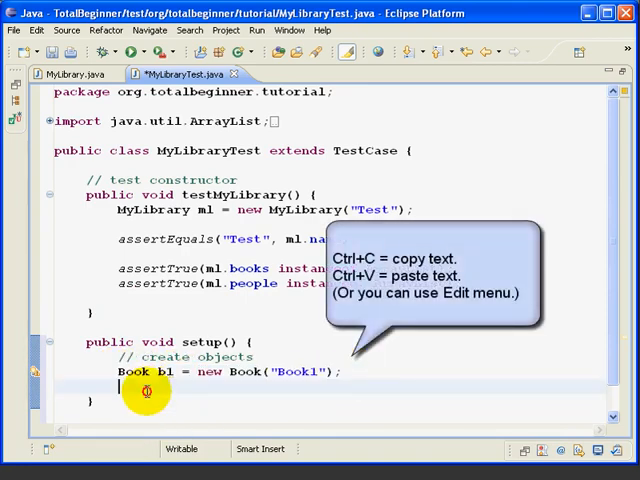
key(ctrl+v)
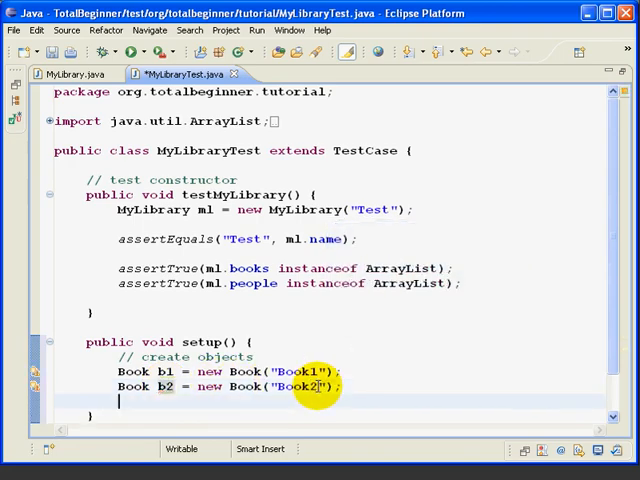
text(new Person()
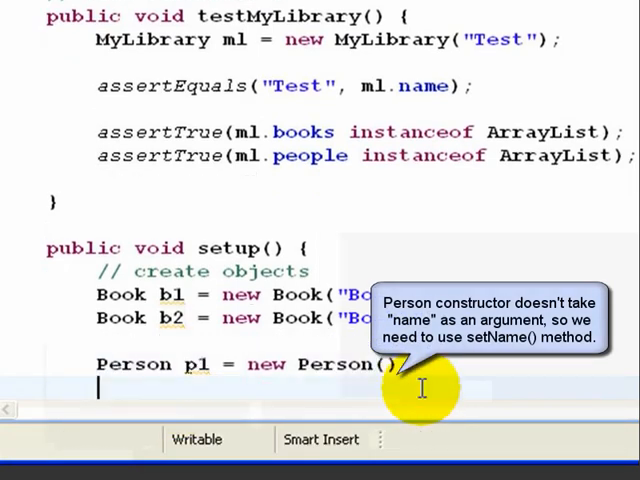
Step: Create Person p1 and p2 in setup() and name them Fred and Sue
text(Person p1 = new Person();)
text(p1.)
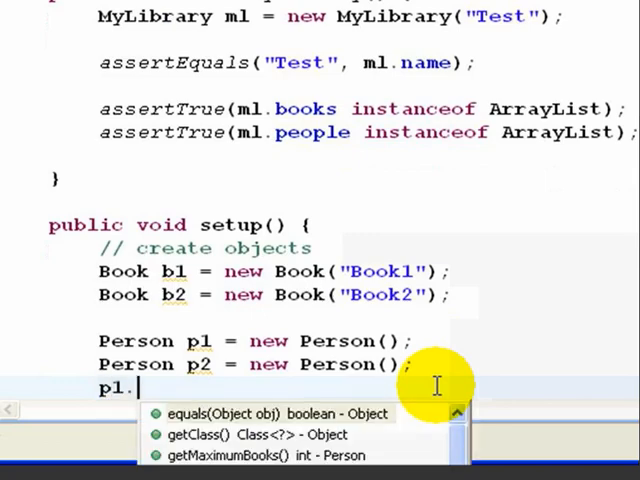
text(setName(anyName)
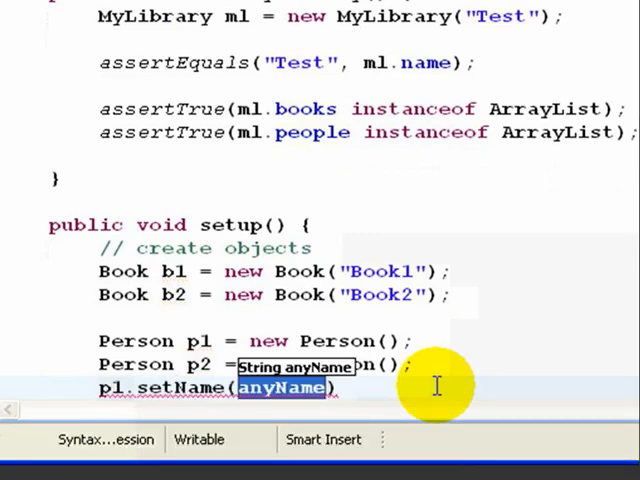
text("Fred")
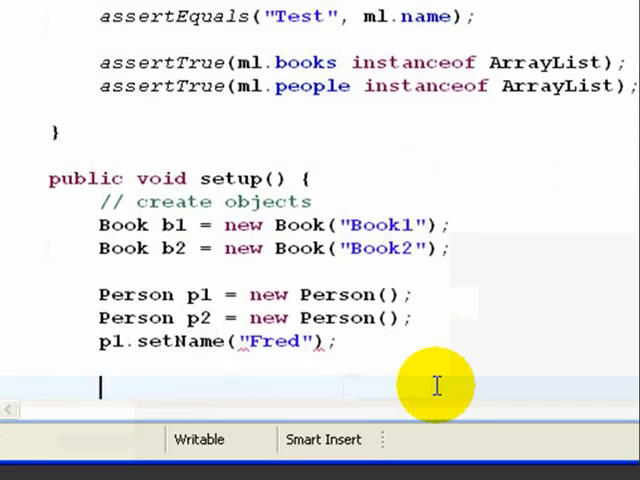
text(p2.setName("Sue");)
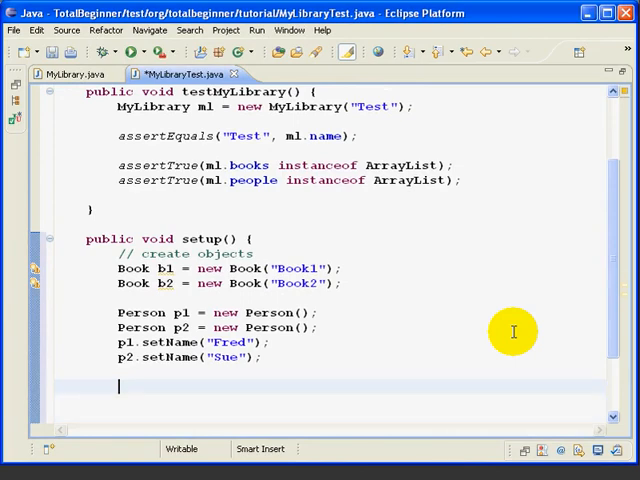
Step: Add MyLibrary ml = new MyLibrary("Test") to setup()
text(new MyLibrary("");)
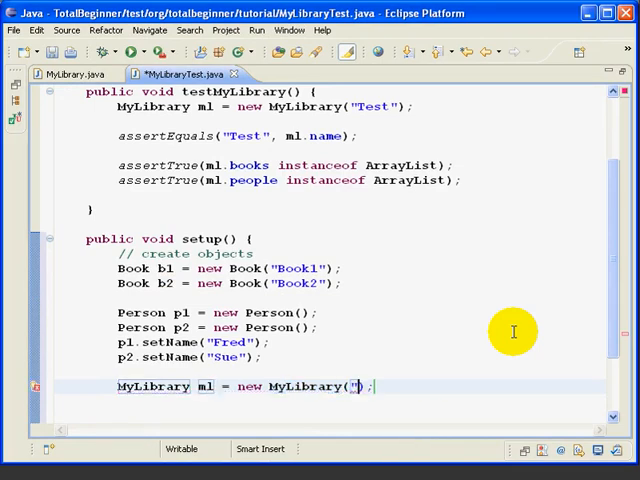
text(Test)
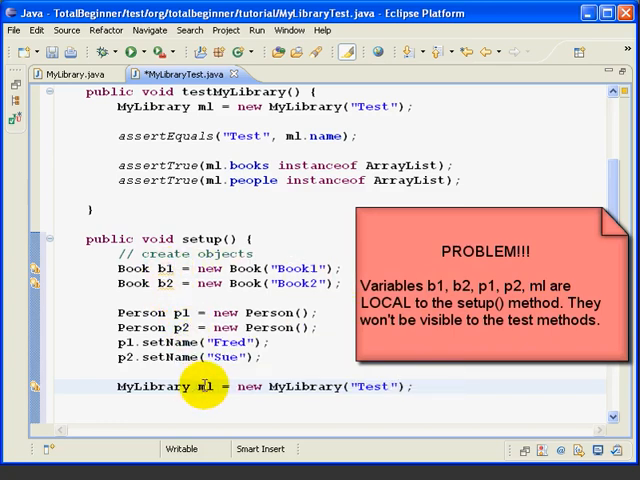
mouse_move(100, 362)
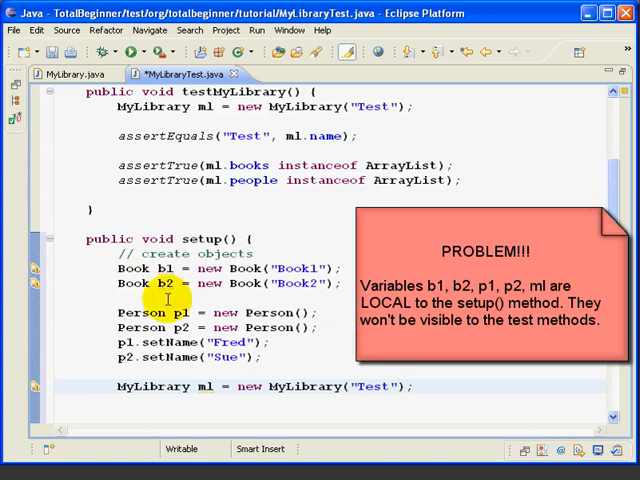
mouse_move(200, 386)
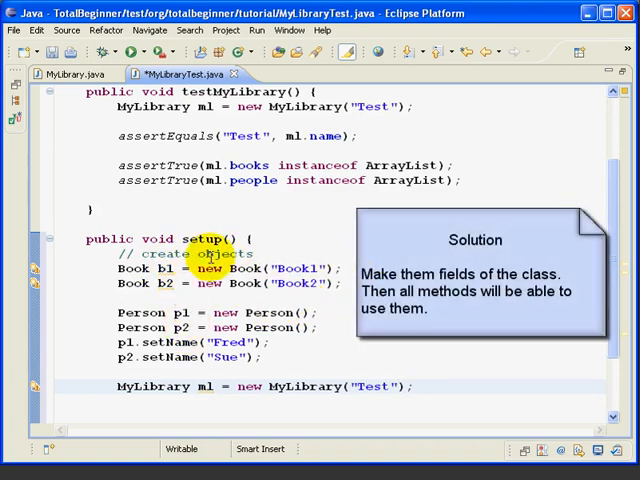
mouse_move(336, 247)
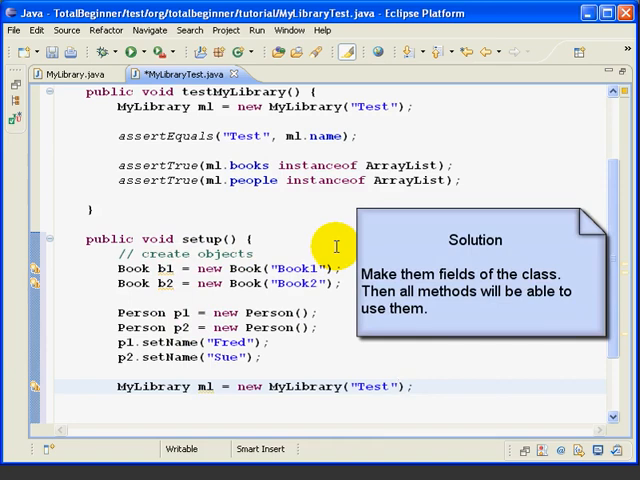
mouse_move(310, 268)
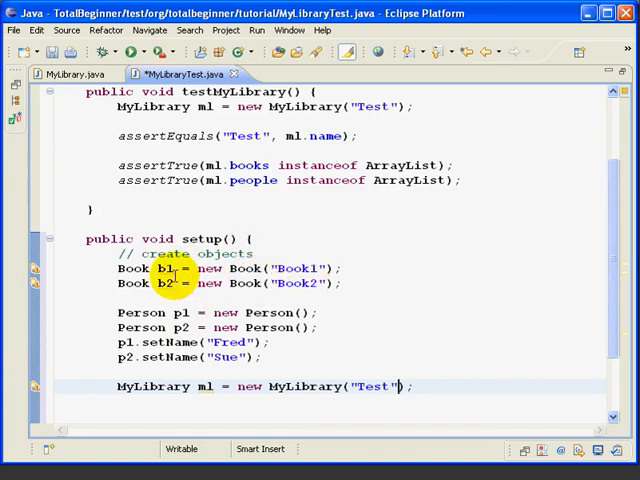
mouse_move(358, 256)
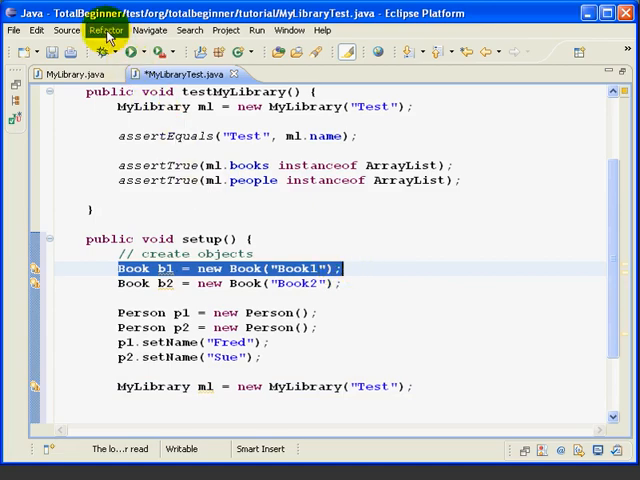
Step: Convert the local Book b1 into a private field with Convert Local Variable to Field
click(106, 30)
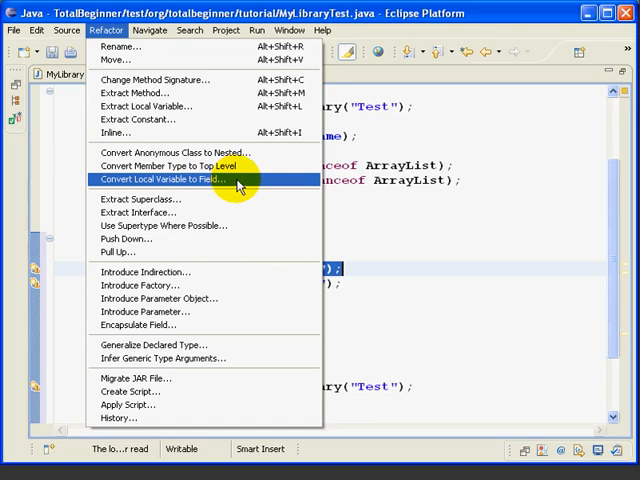
click(180, 179)
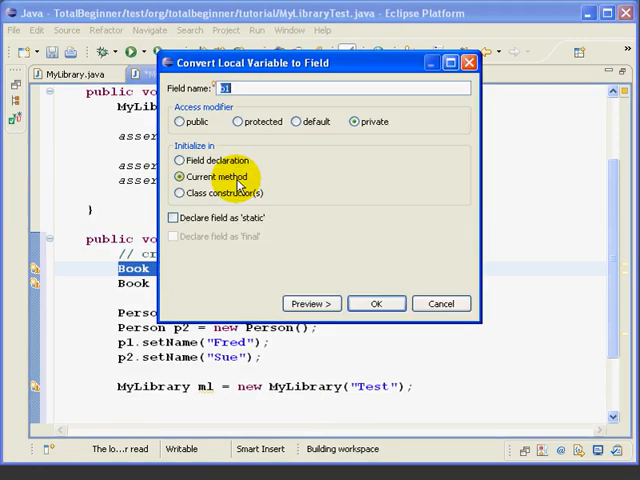
mouse_move(290, 190)
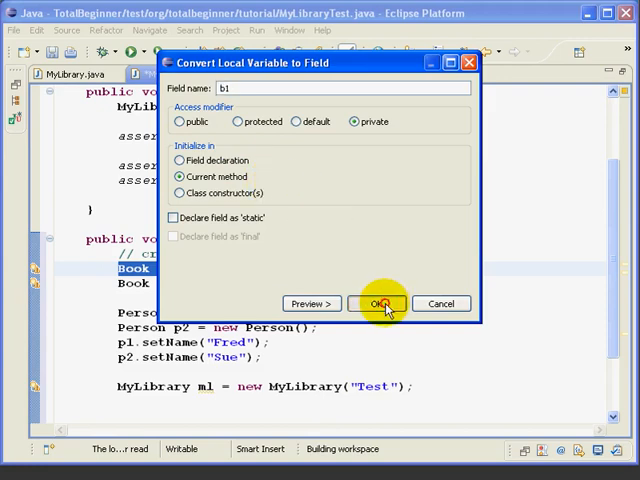
click(380, 303)
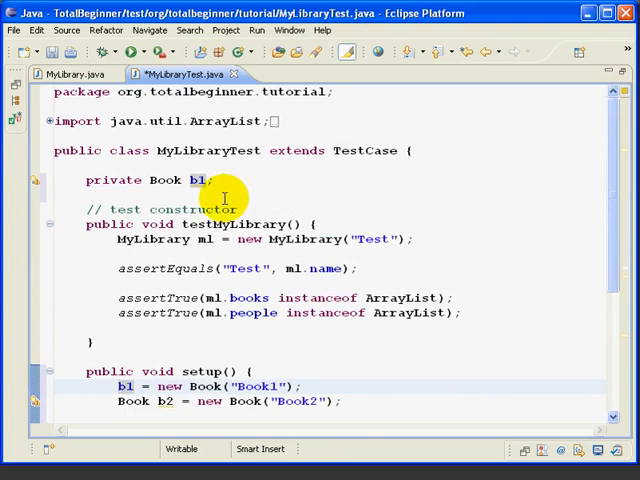
mouse_move(603, 142)
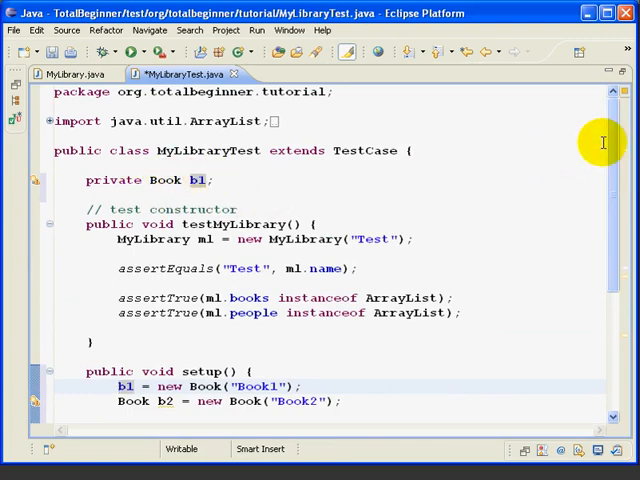
scroll(down, 3)
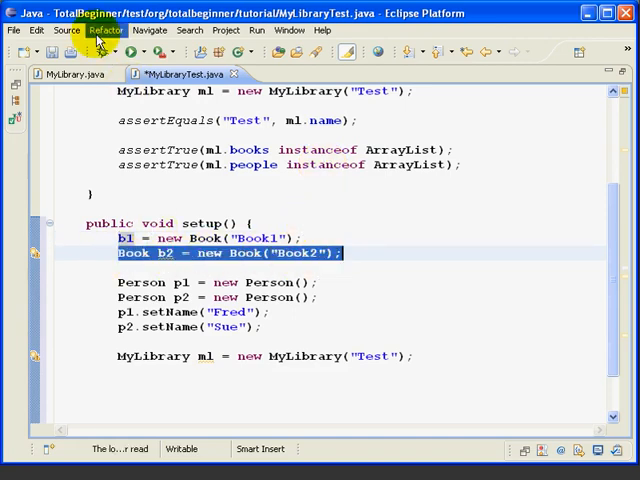
Step: Convert local variables b2 and p1 into private fields
click(105, 30)
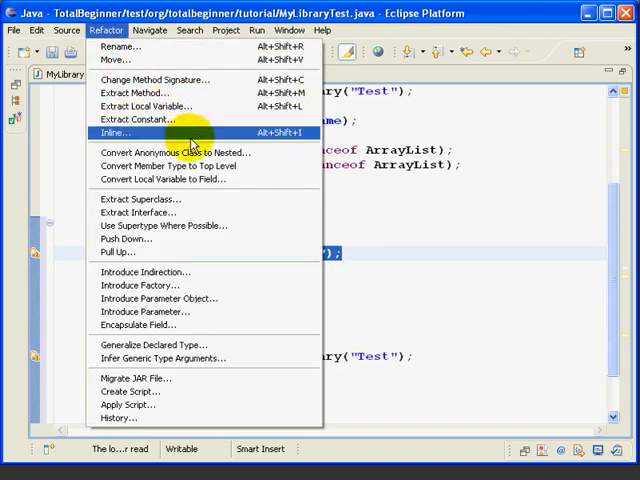
click(165, 179)
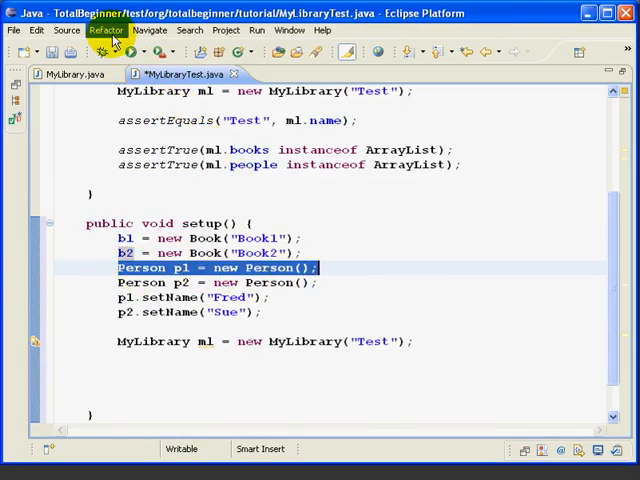
click(106, 30)
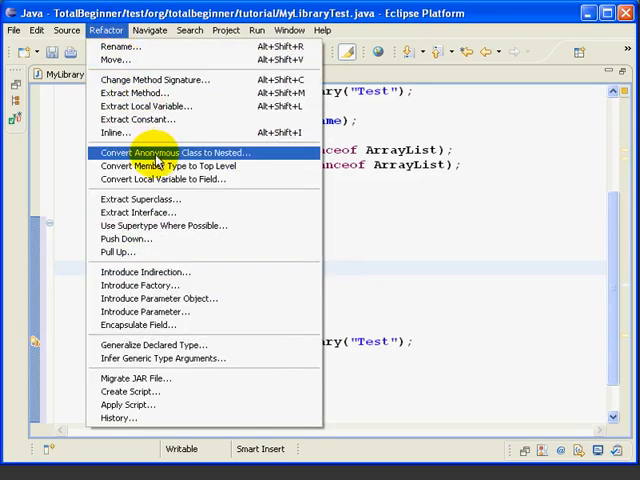
click(180, 179)
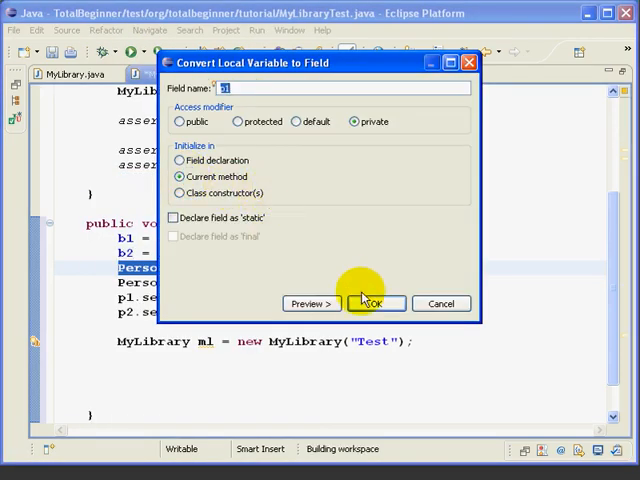
click(375, 303)
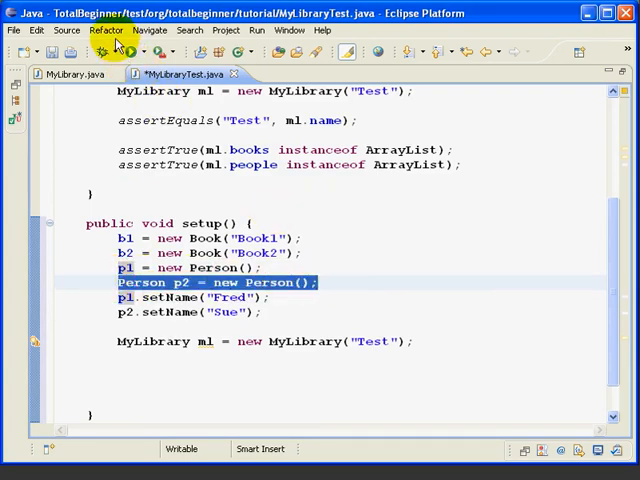
Step: Convert local variables p2 and ml into private fields
click(106, 30)
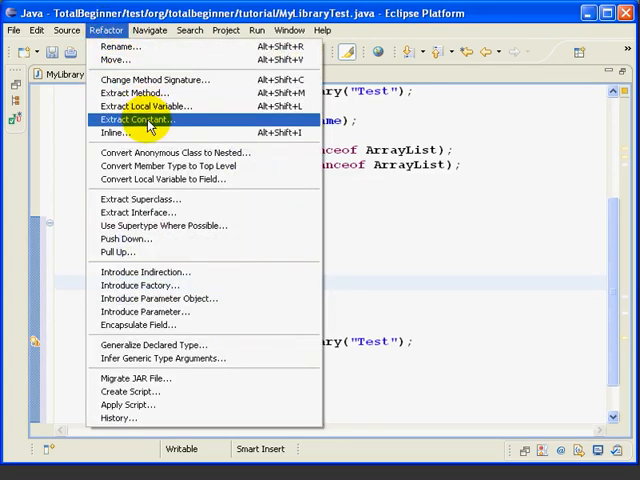
click(163, 179)
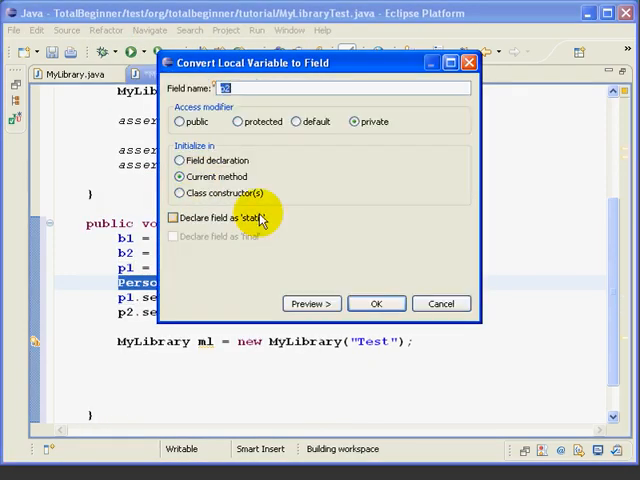
click(376, 303)
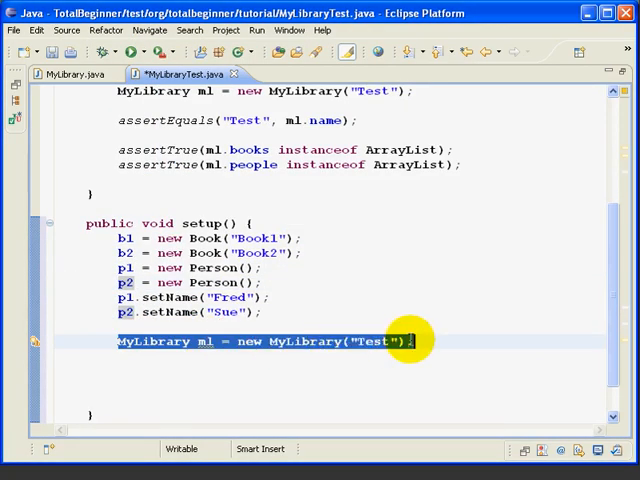
click(106, 29)
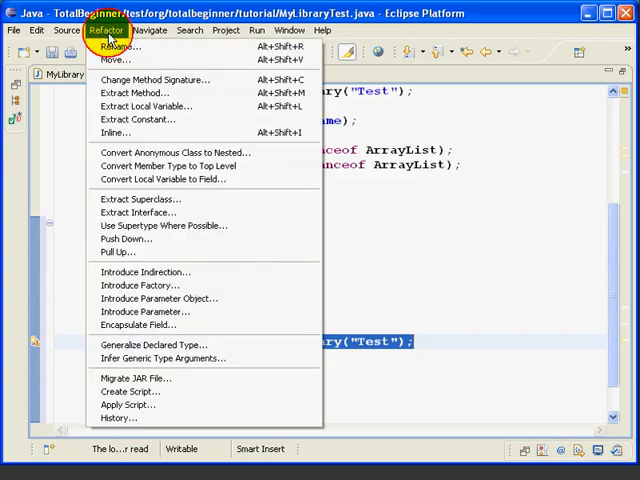
click(162, 179)
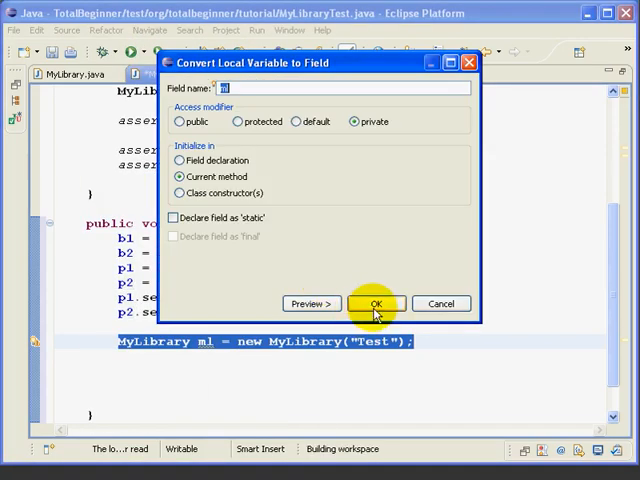
click(375, 303)
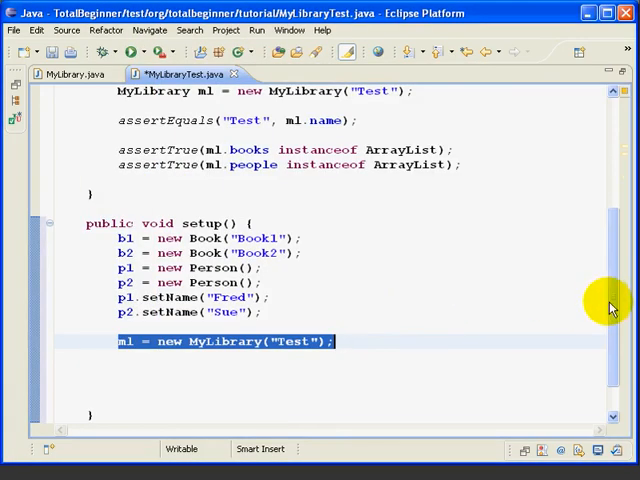
scroll(up, 3)
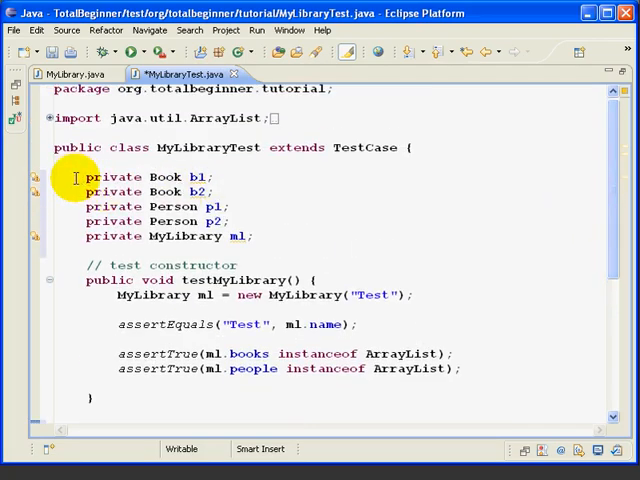
mouse_move(607, 185)
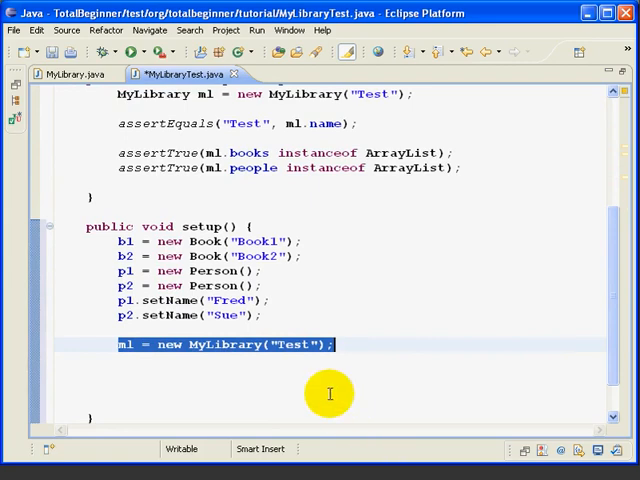
click(120, 322)
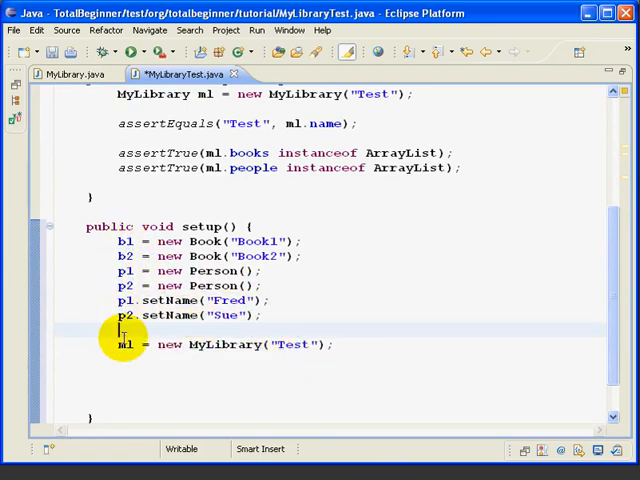
mouse_move(390, 338)
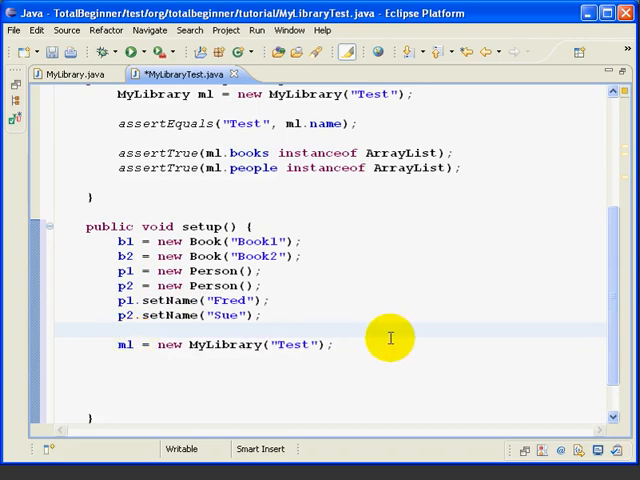
mouse_move(383, 330)
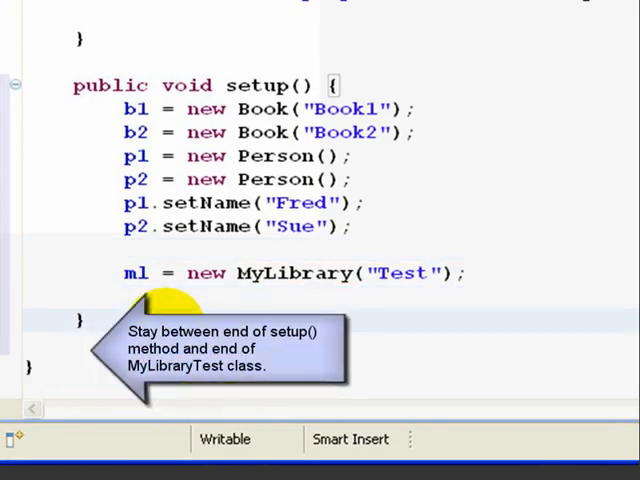
Step: Write public void testAddBook() calling setup() and asserting ml.getBooks().size() equals 0
text(public return type name() {)
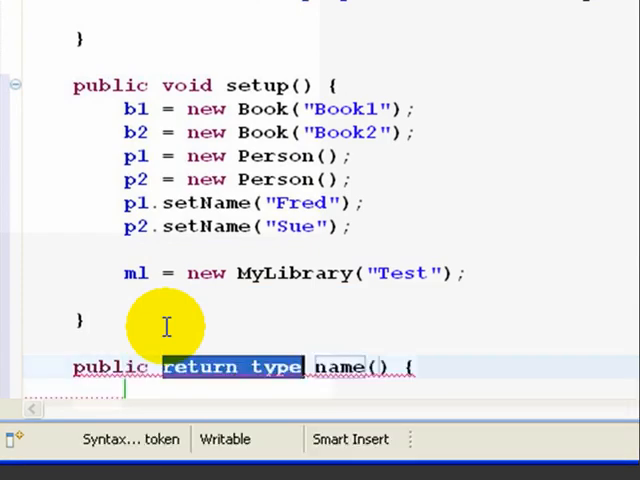
text(void)
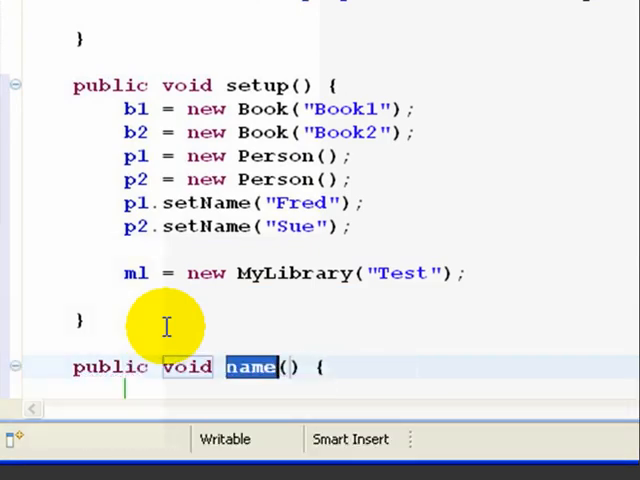
text(testAddBook)
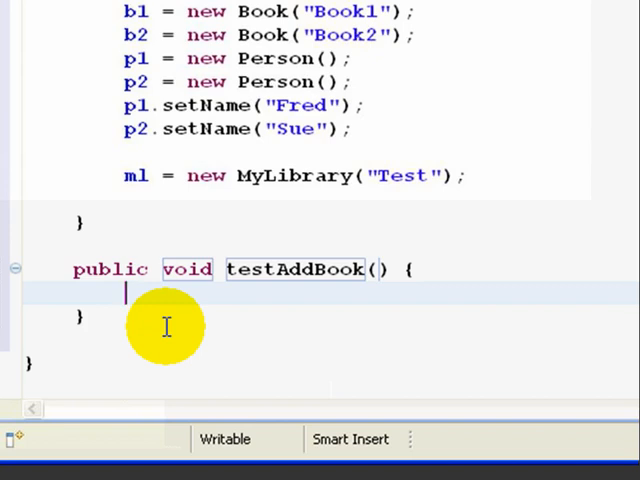
text(//c)
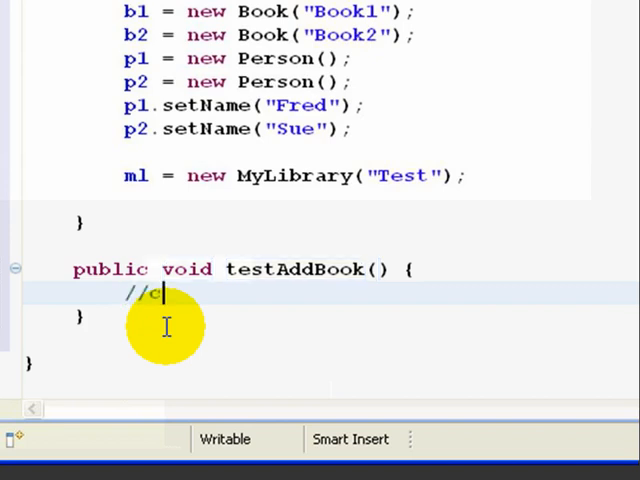
text(reate test objects)
text(setUp();)
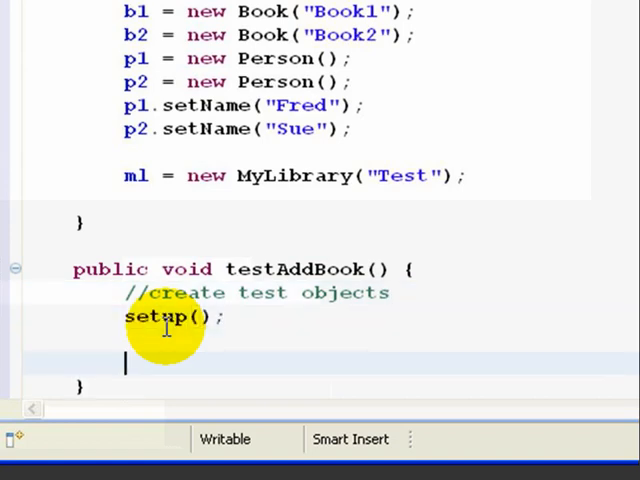
text(//test)
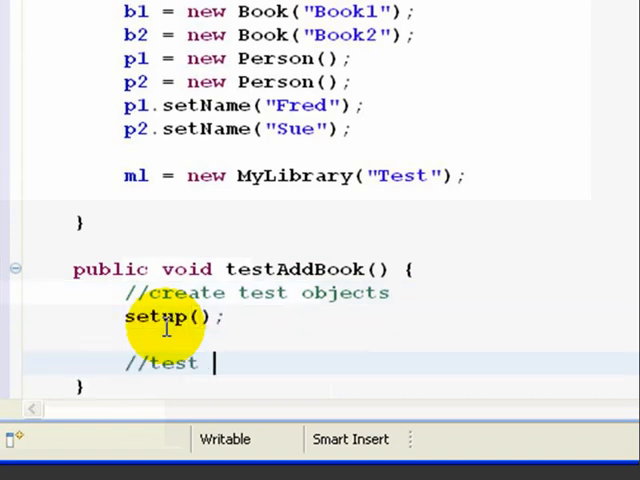
text(initial ze)
text(assertEquals(0, actual)
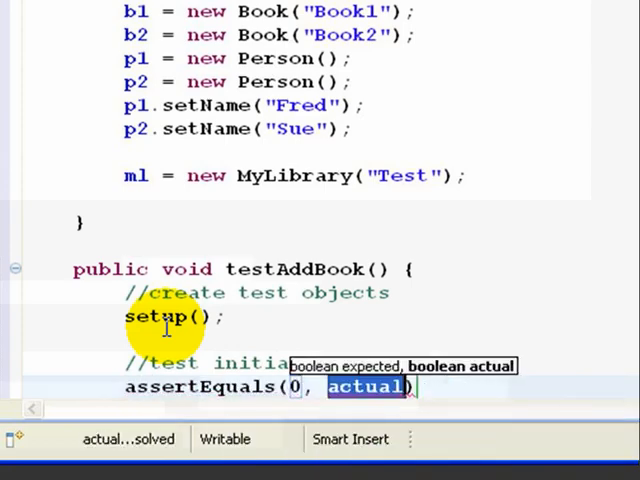
text(ml.getBooks()
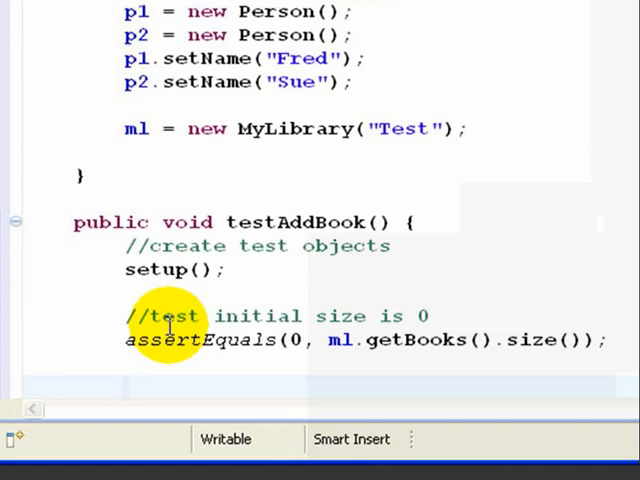
Step: Add ml.addBook(b1) and ml.addBook(b2) calls to testAddBook()
text(ml.)
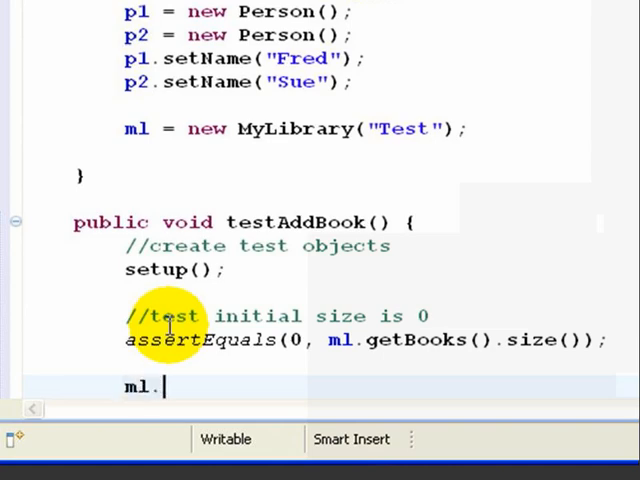
text(addBoo)
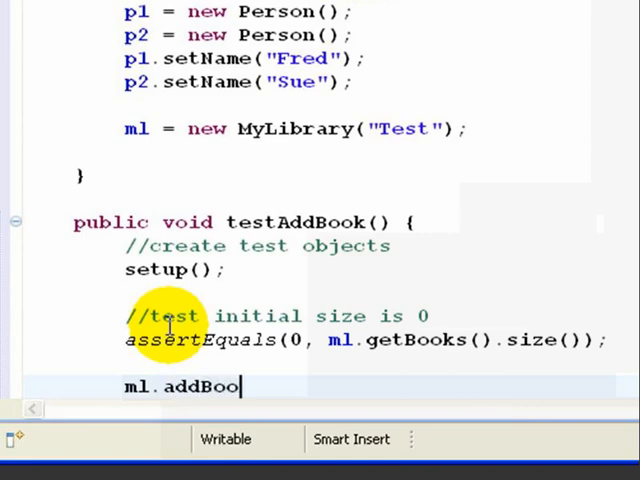
text(k(b1);)
text(ml.a)
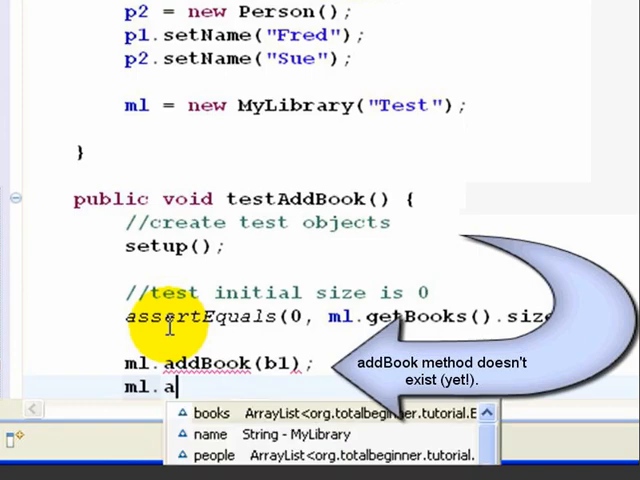
text(ddBook(b2);)
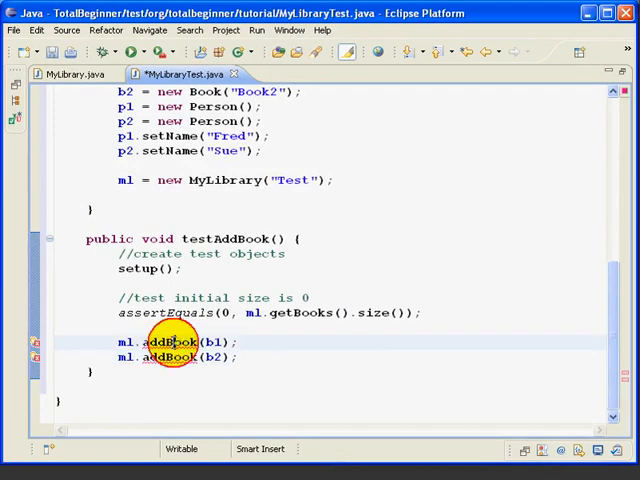
Step: Use Quick Fix to create an addBook(Book) stub method in MyLibrary
click(170, 342)
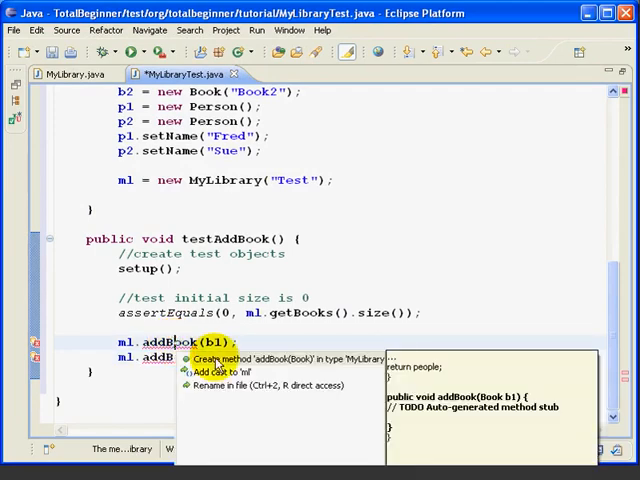
click(290, 357)
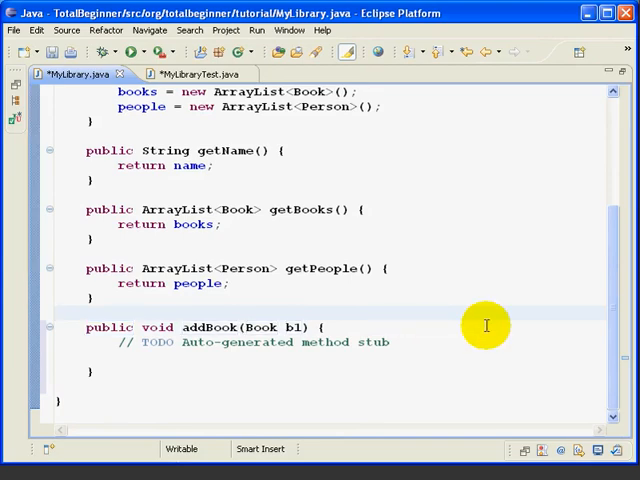
click(185, 74)
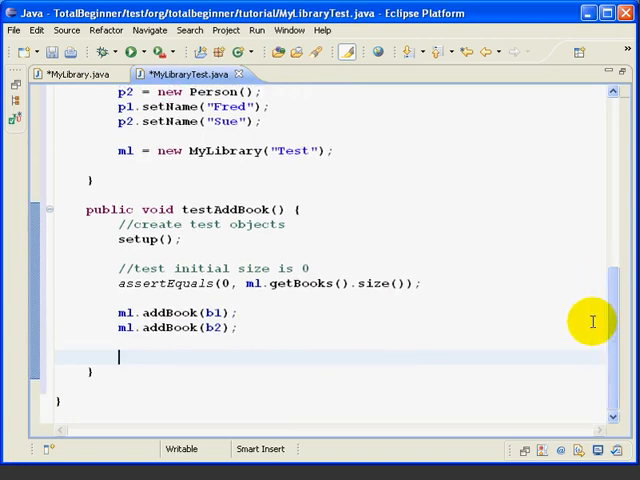
mouse_move(330, 345)
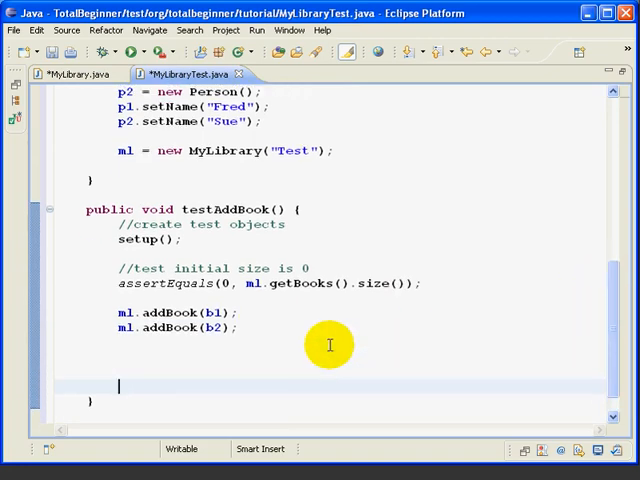
Step: Add assertEquals checks: getBooks().size() is 2, indexOf(b1) is 0, indexOf(b2) is 1
text(assertEquals(expected, actual)
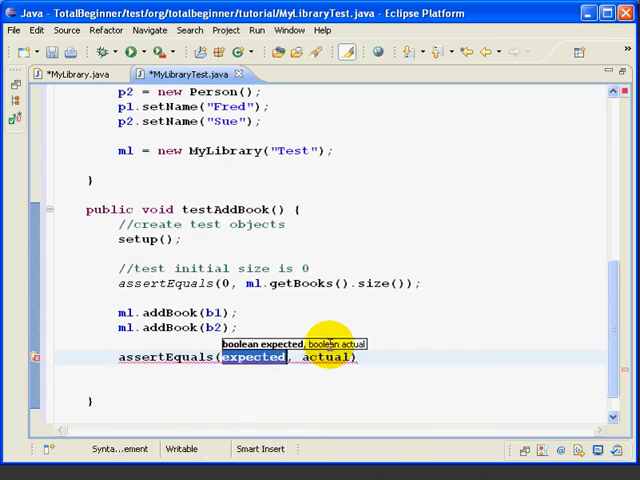
text(2)
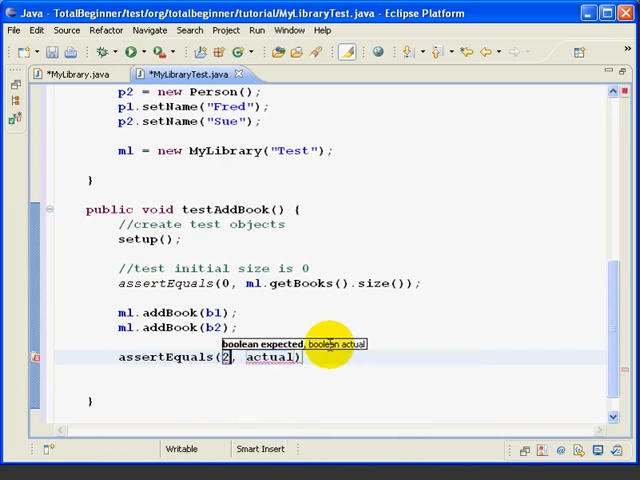
text(ml)
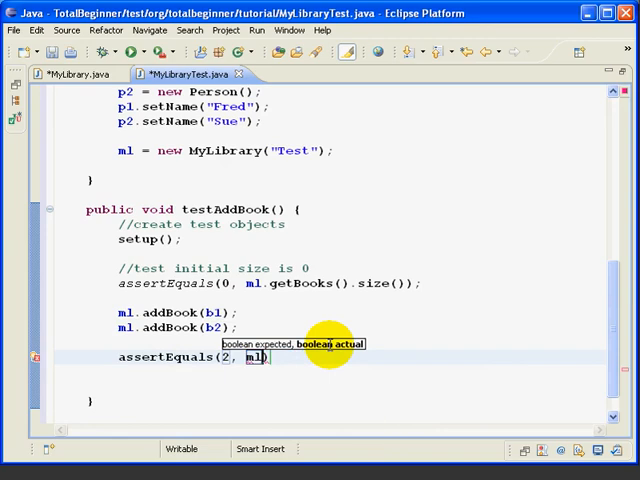
text(.getBooks())
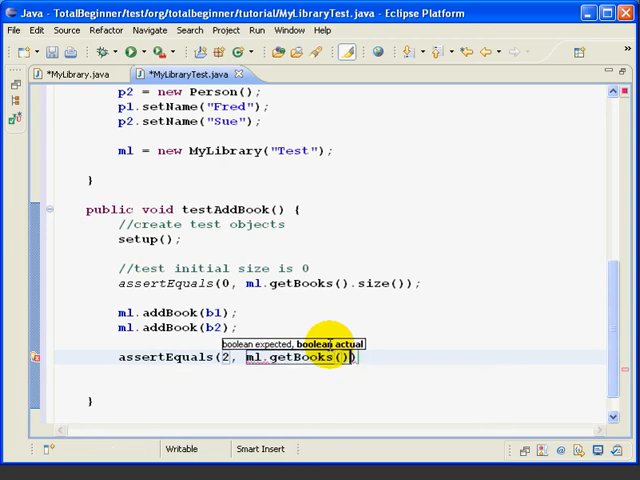
text(size()
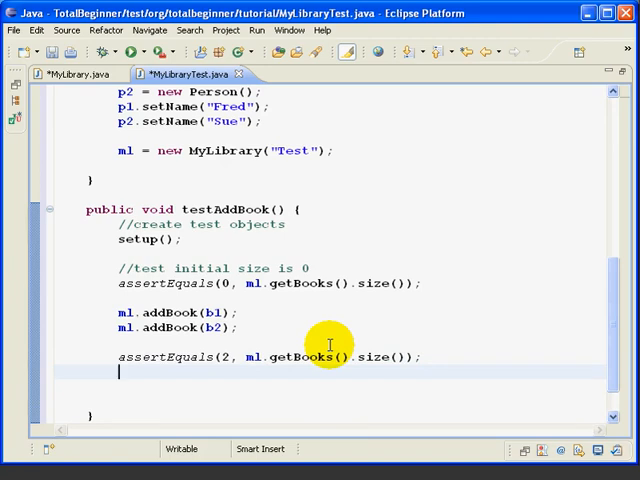
text(asserteq)
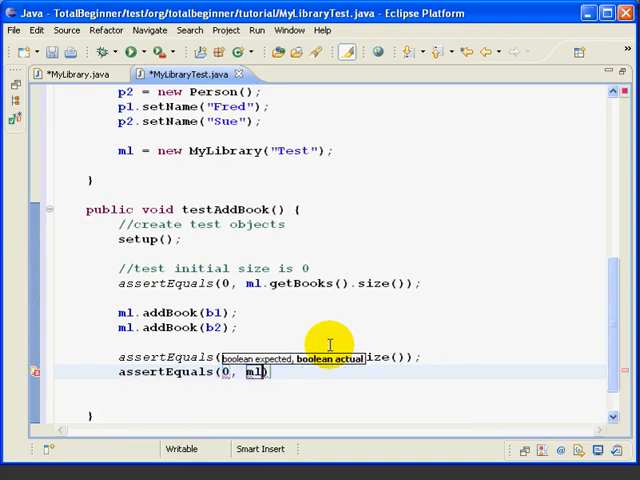
text(.getBooks())
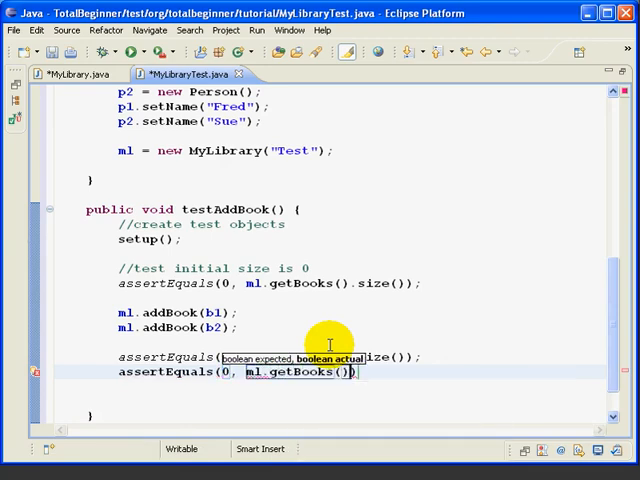
text(.)
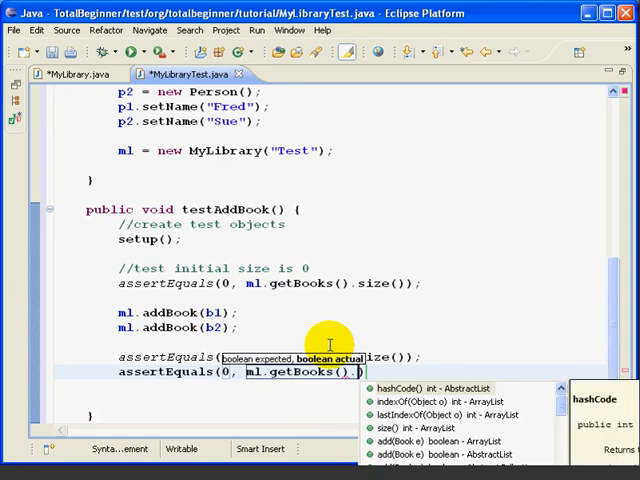
text(indexOf(b1)
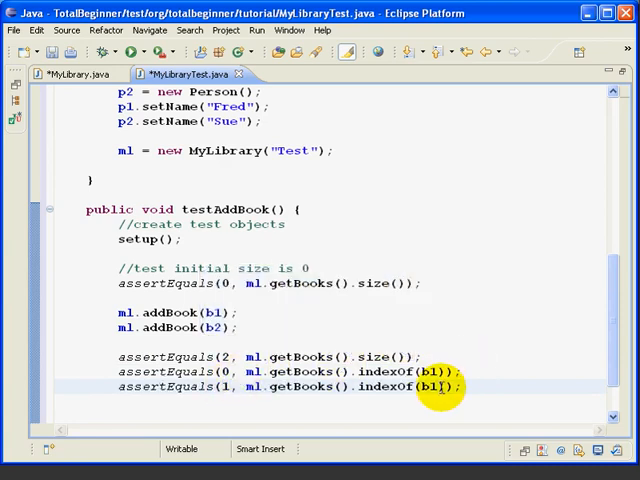
text(b2)
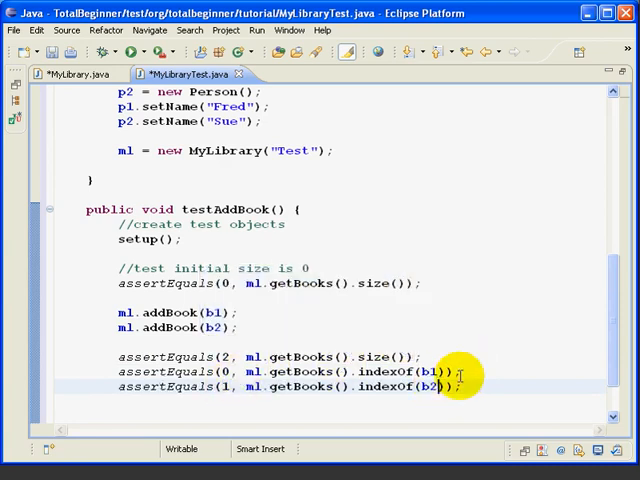
mouse_move(503, 388)
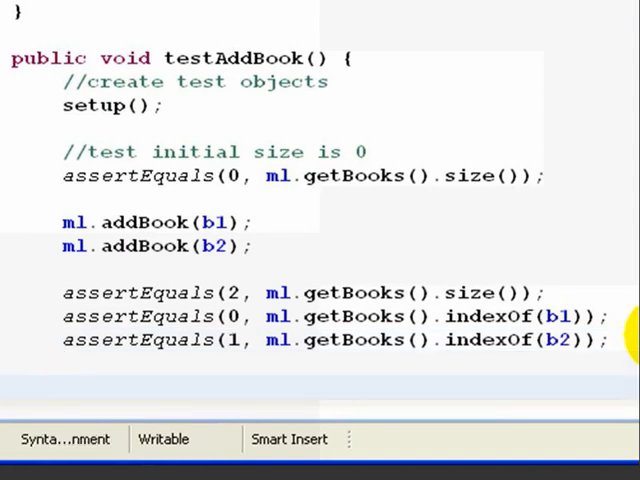
Step: Add ml.removeBook(b1) to the test, asserting one book remains with b2 at index 0
text(ml.remov)
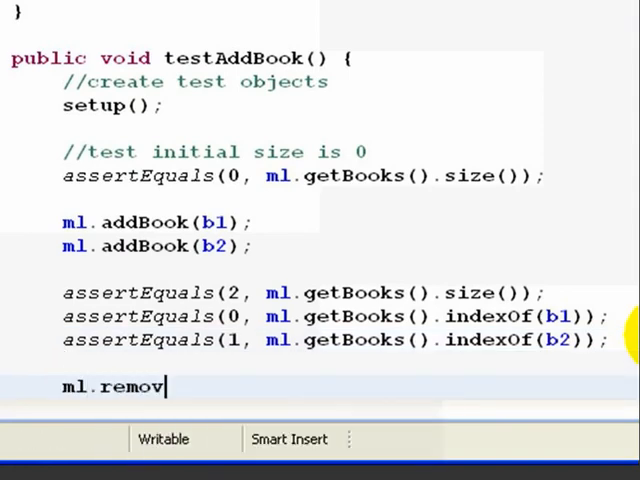
text(eBook(b))
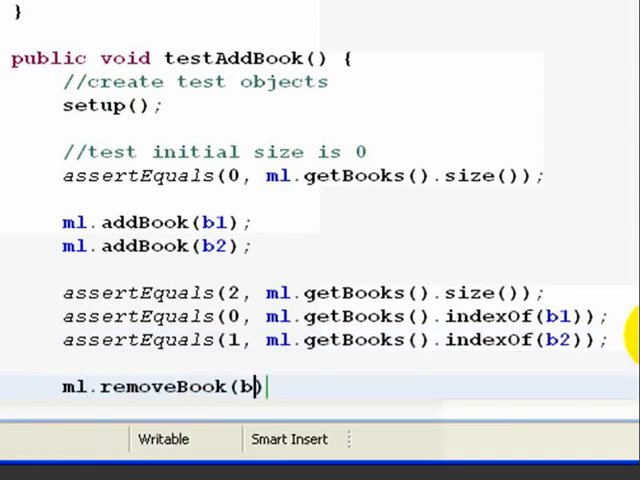
text(1);)
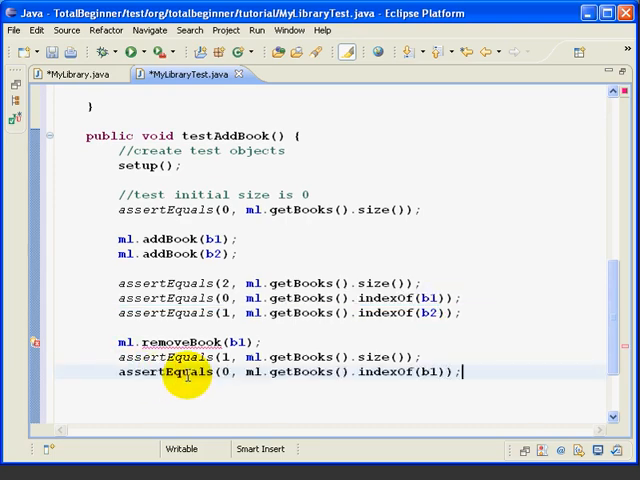
mouse_move(437, 372)
text(2)
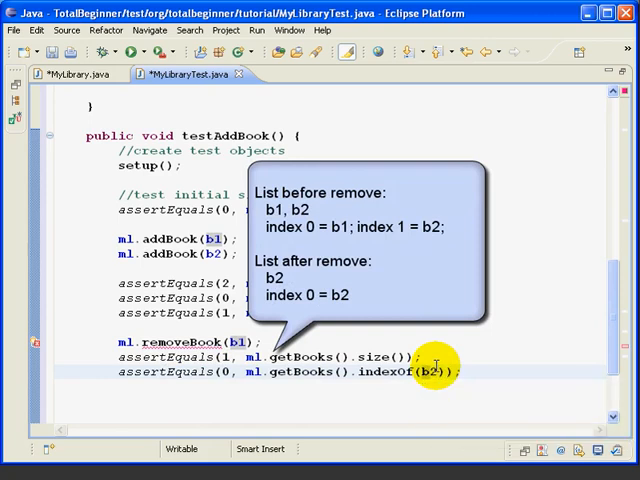
mouse_move(483, 371)
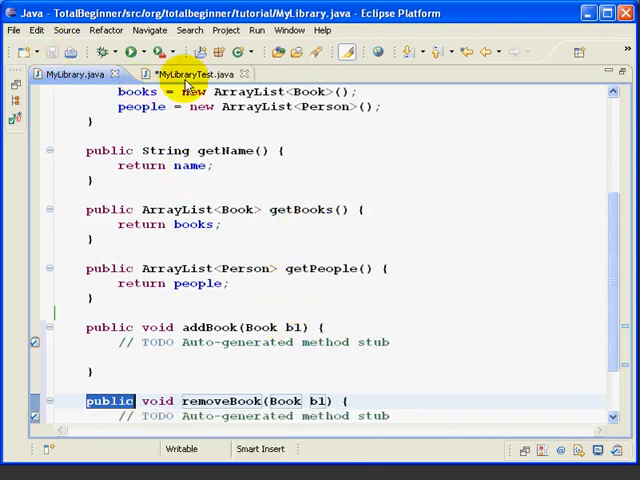
Step: In MyLibraryTest, remove b2, assert getBooks() size is 0, and save
click(185, 74)
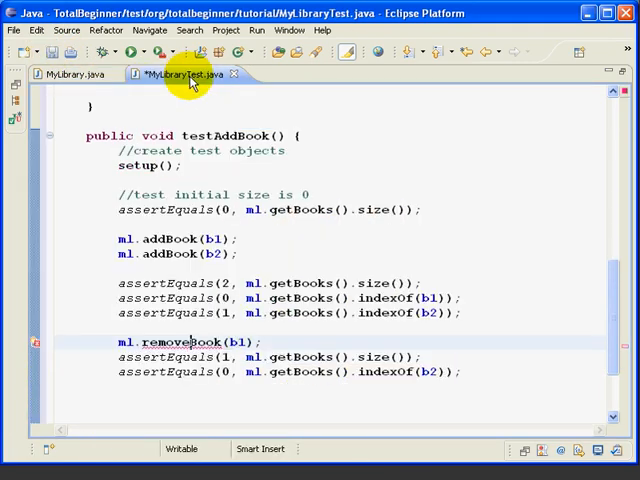
mouse_move(507, 373)
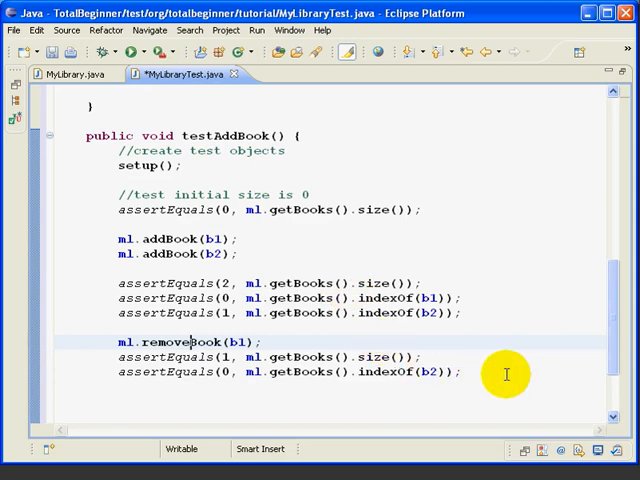
double_click(160, 341)
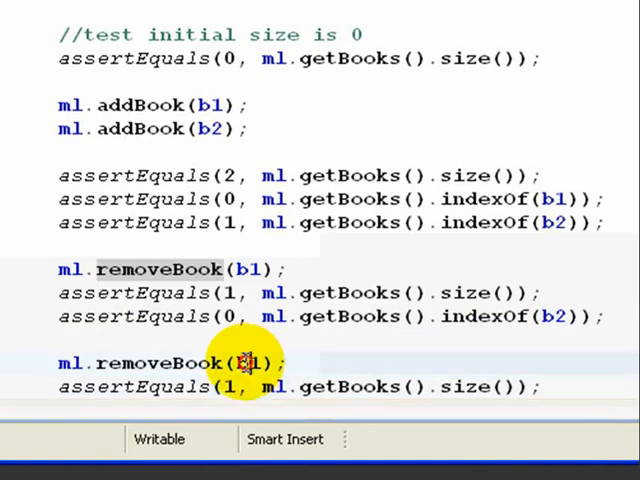
key(BackSpace)
text(0)
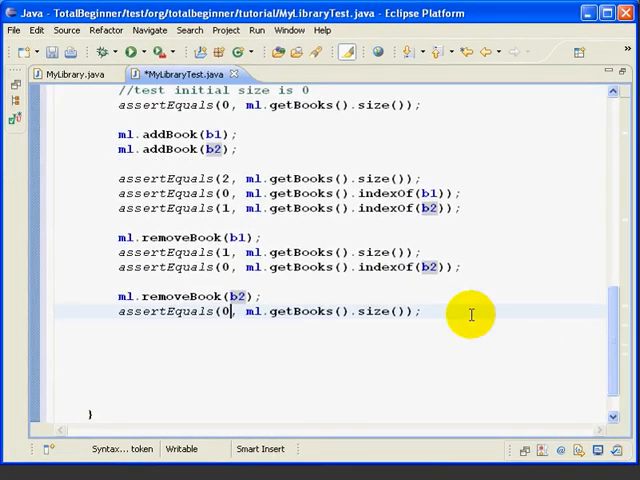
key(ctrl+s)
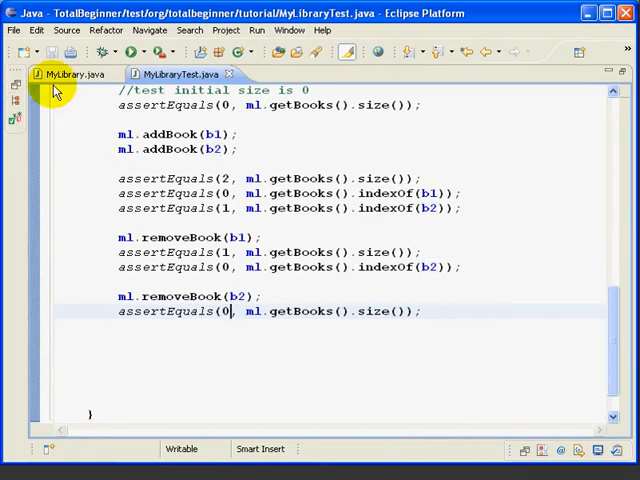
Step: Replace addBook's TODO stub in MyLibrary with this.books.add(b1)
click(75, 74)
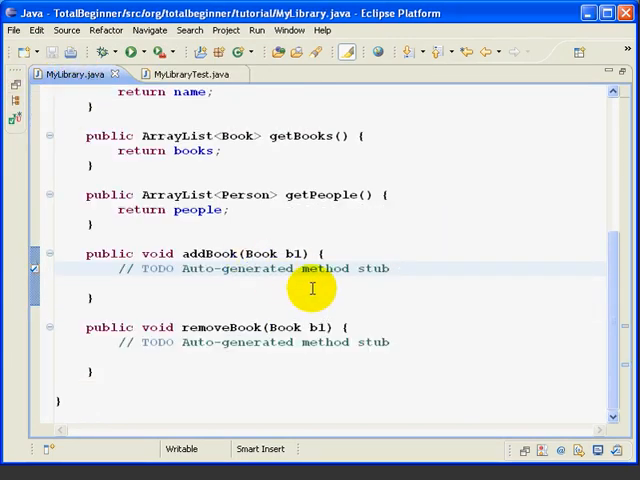
mouse_move(384, 316)
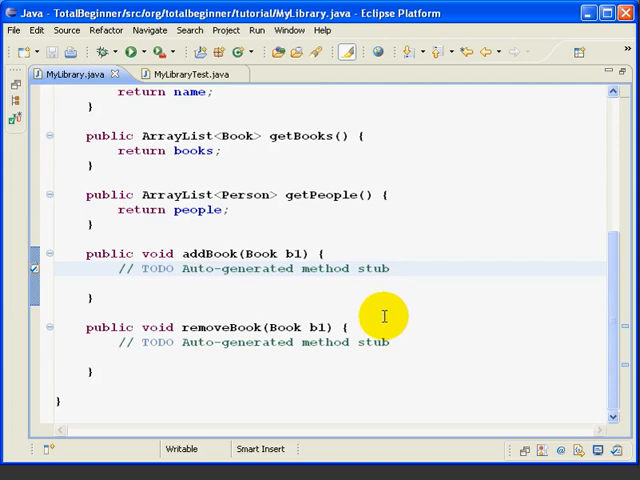
triple_click(255, 268)
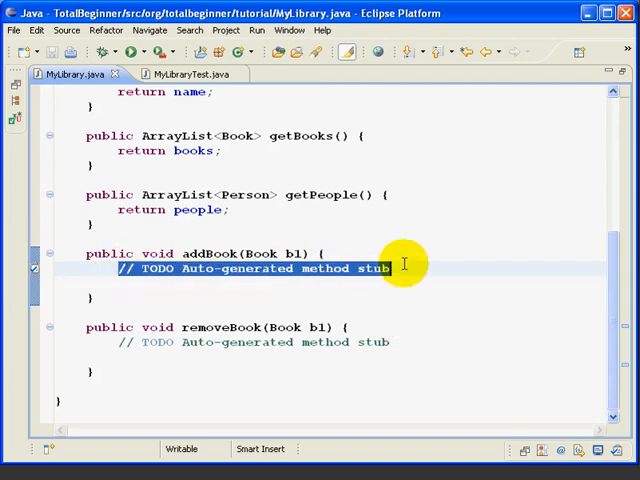
mouse_move(470, 253)
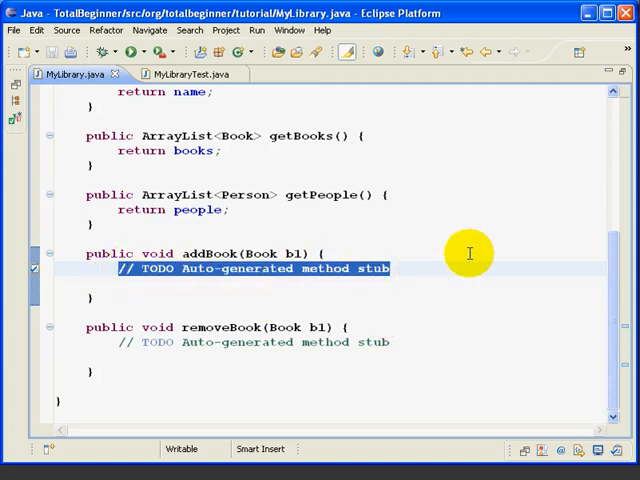
key(Delete)
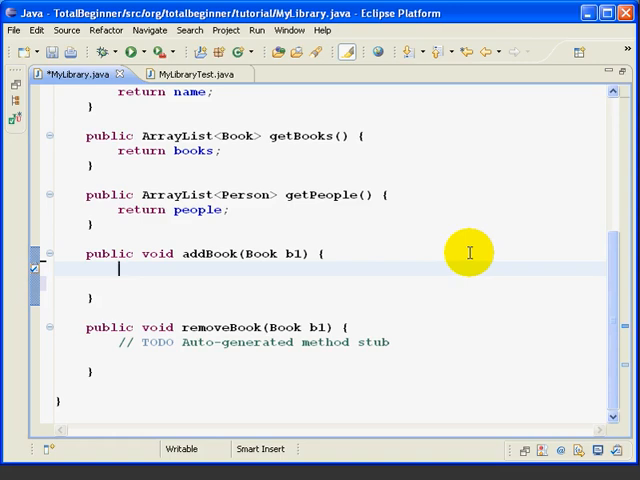
text(this.books.add(b1);)
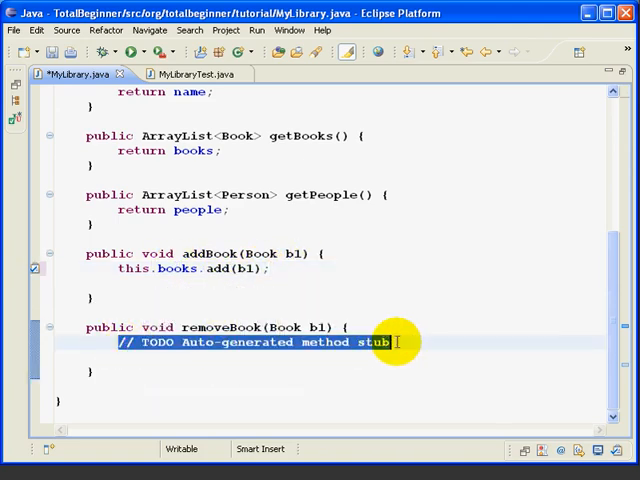
Step: Implement removeBook with this.books.remove(b1) and rerun the tests
text(thi)
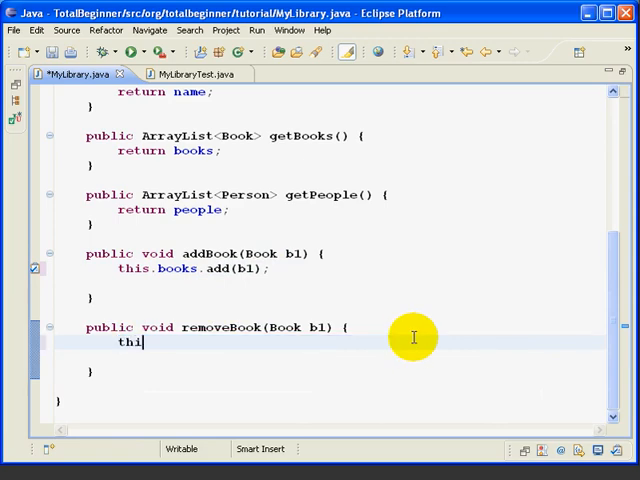
text(s.books)
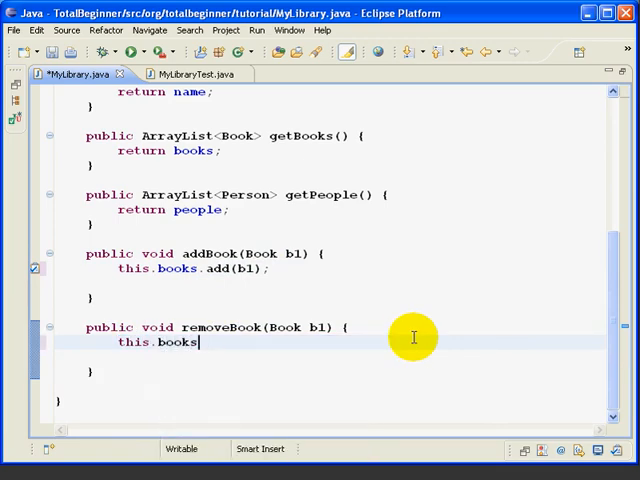
text(remove(b1);)
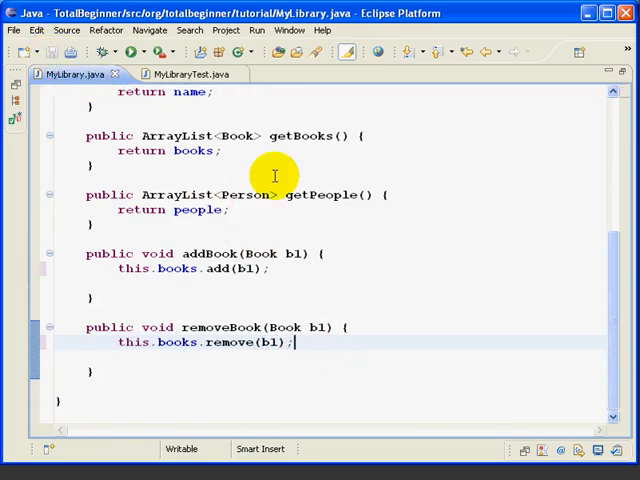
mouse_move(230, 113)
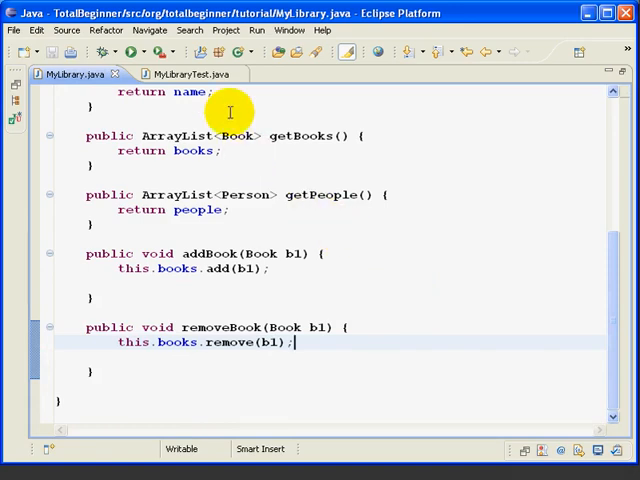
click(180, 74)
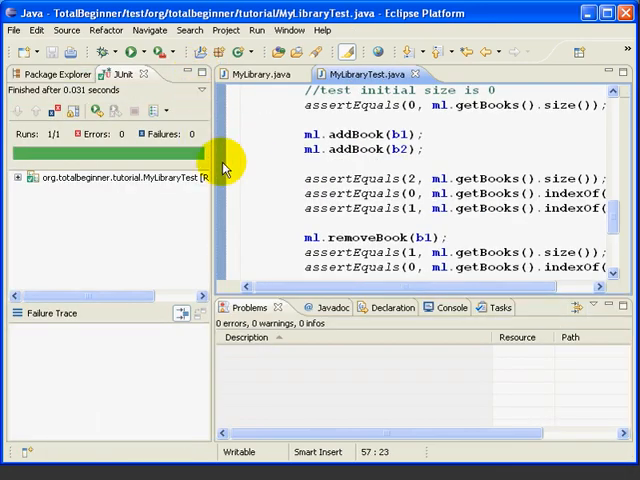
Step: Check that both MyLibraryTest tests pass in JUnit, then return to MyLibrary.java
click(95, 110)
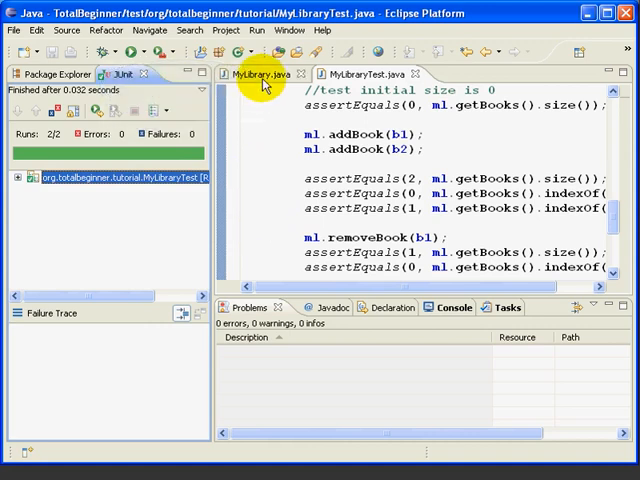
mouse_move(254, 74)
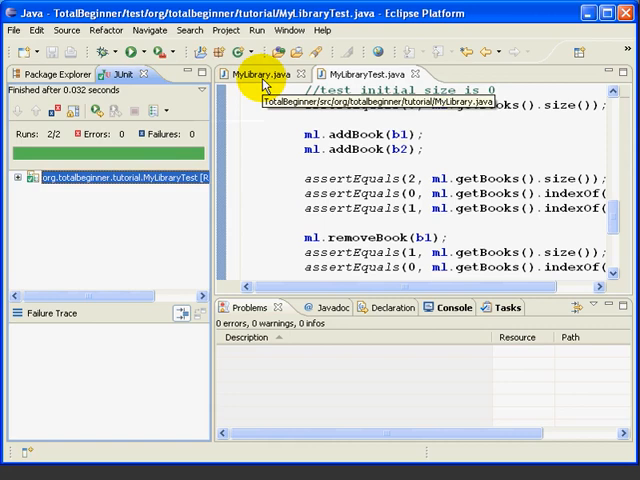
click(261, 74)
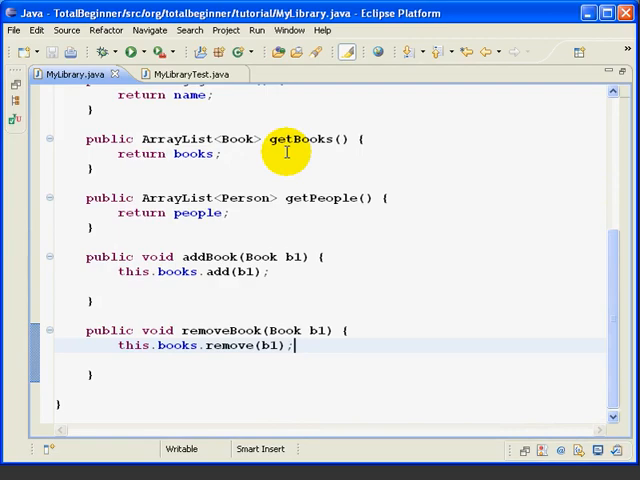
mouse_move(210, 197)
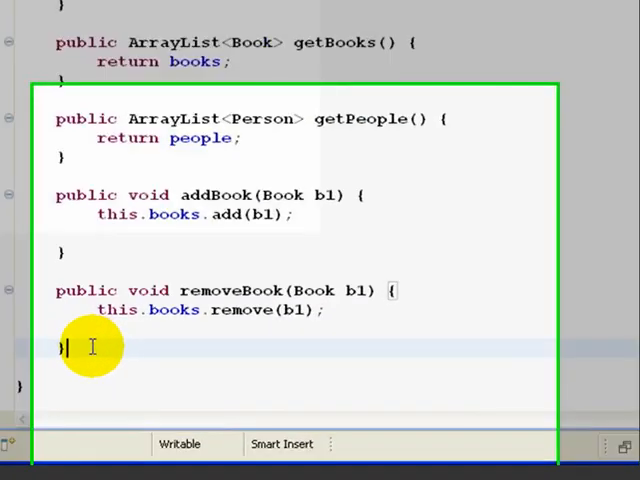
Step: Write a public addPerson(Person p1) method that calls this.people.add(p1)
text(public void name() {)
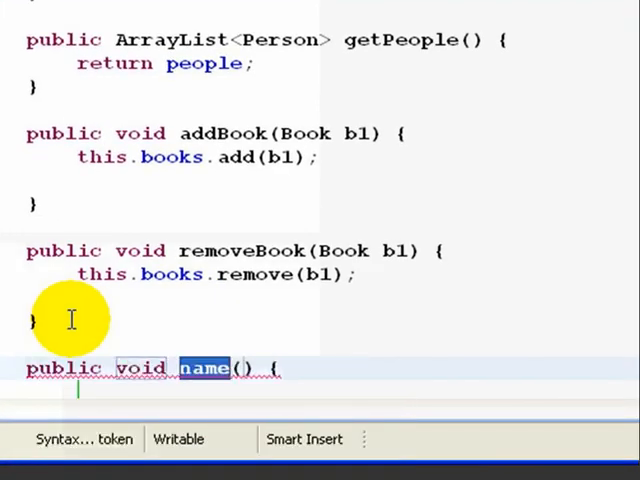
text(addPerso)
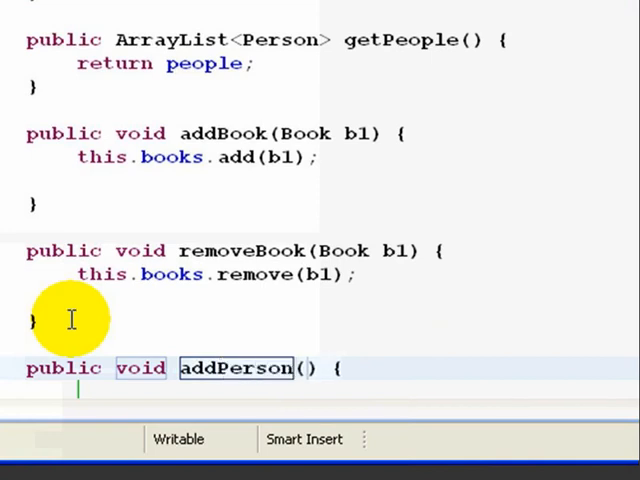
text(Person p1)
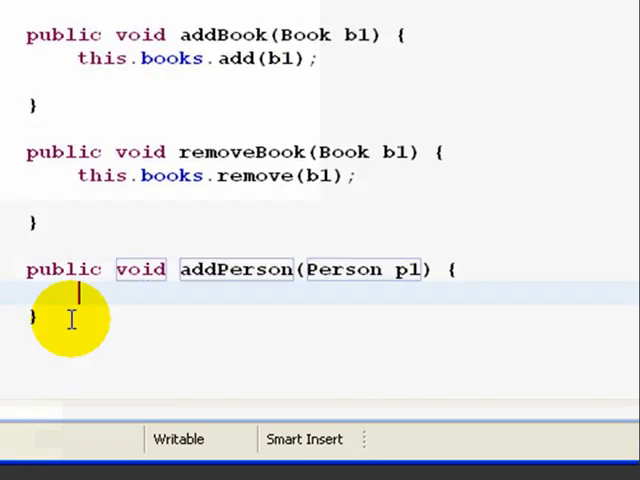
text(this.p)
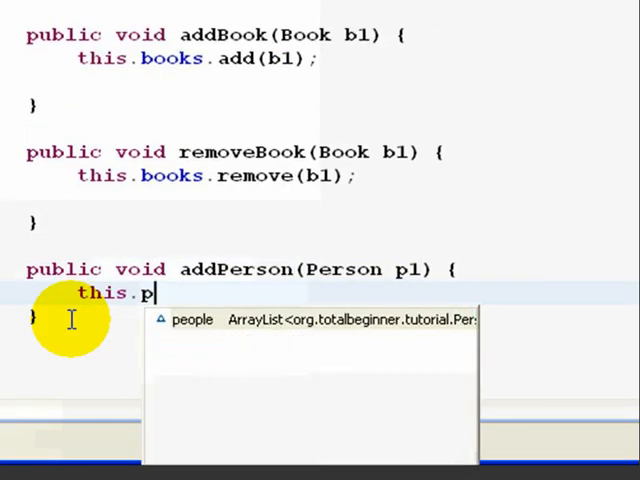
text(eople.a)
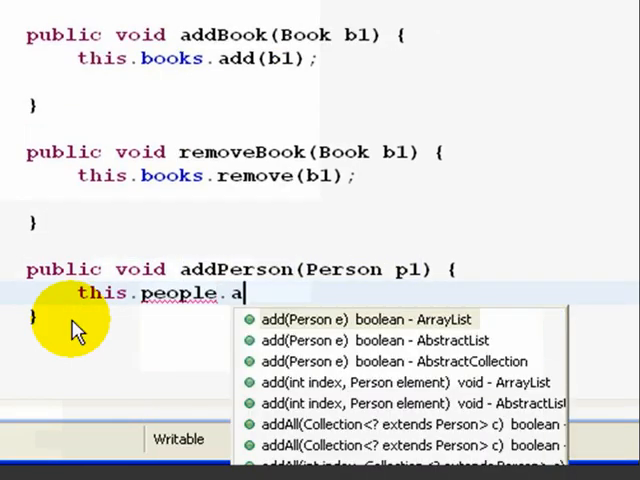
click(364, 318)
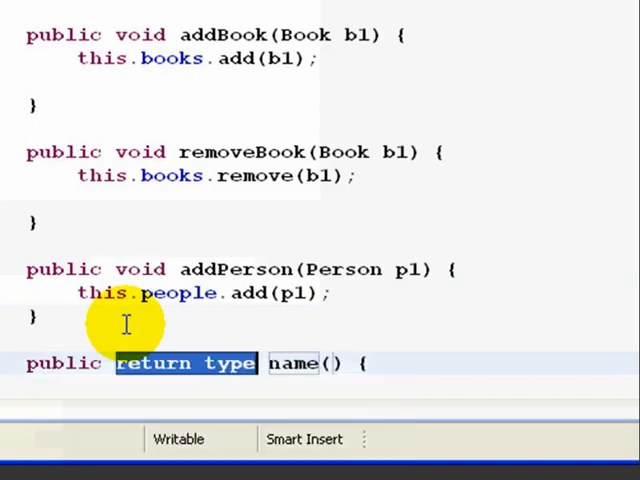
Step: Write a public void removePerson(Person p1) method that calls this.people.remove(p1)
text(void)
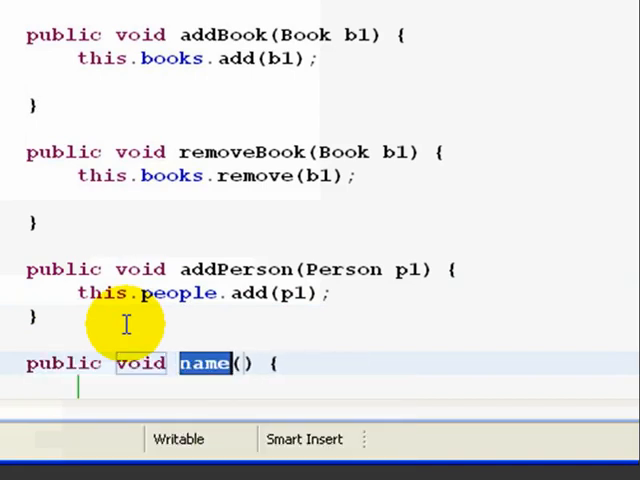
text(removePerson)
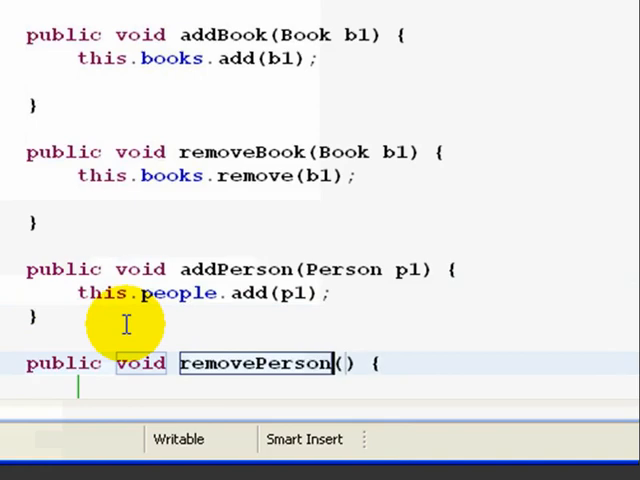
text(Person p1)
click(320, 387)
text(this.)
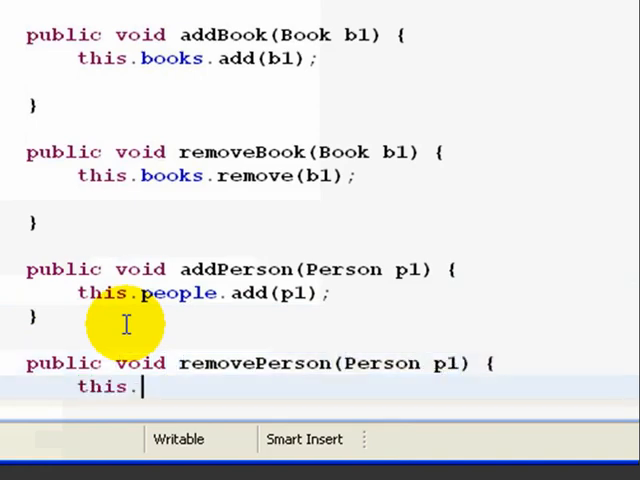
text(people.remove(p1)
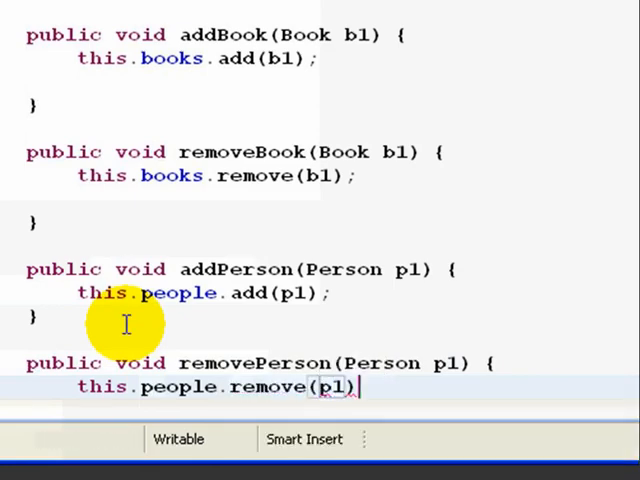
scroll(up, 3)
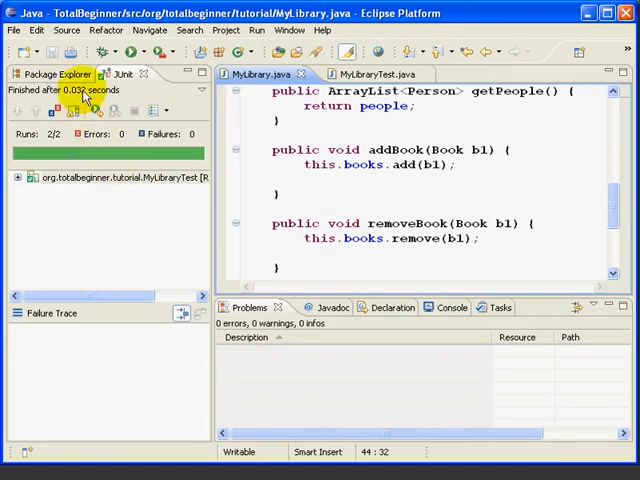
Step: Expand MyLibrary.java in Package Explorer to reveal its fields and methods
click(51, 73)
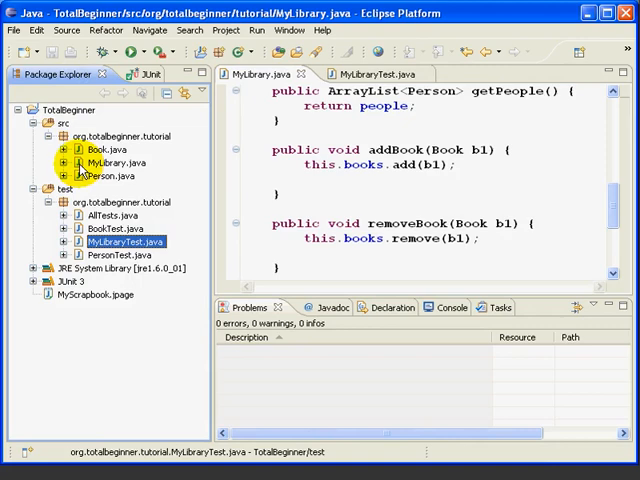
click(63, 162)
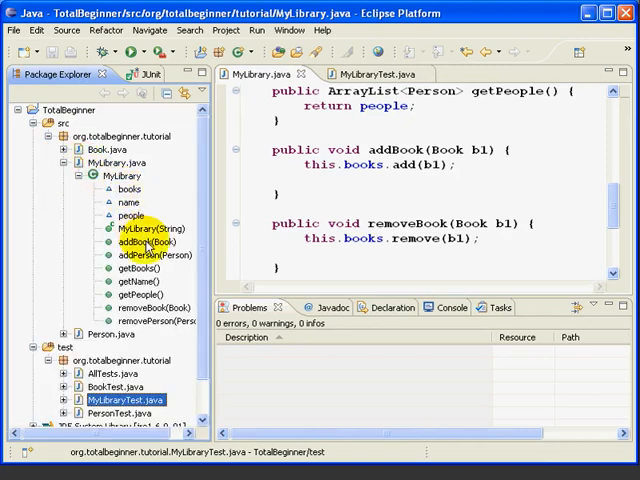